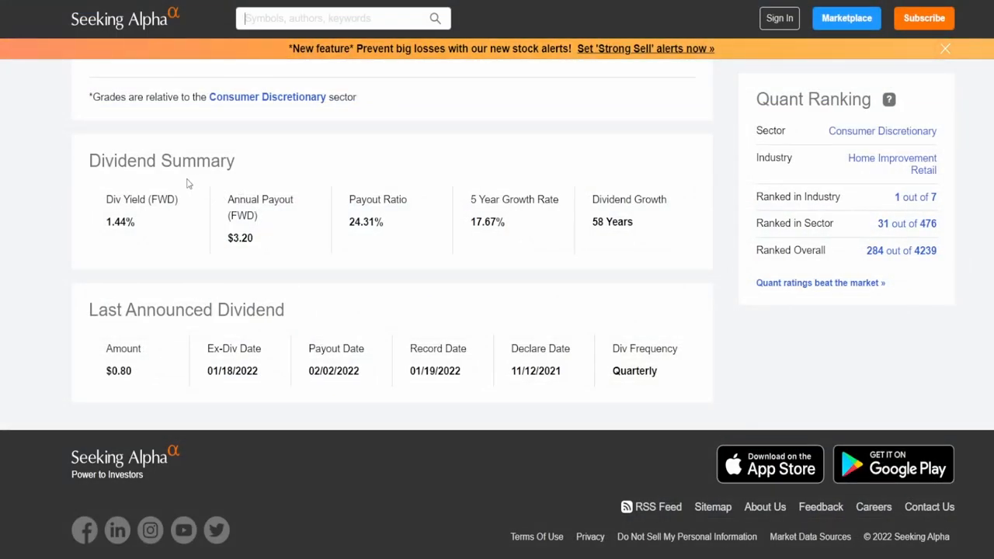
- Review the LOW summary figures: forward dividend yield, ex-dividend date, market cap, PE and dividends paid per year
double_click(121, 222)
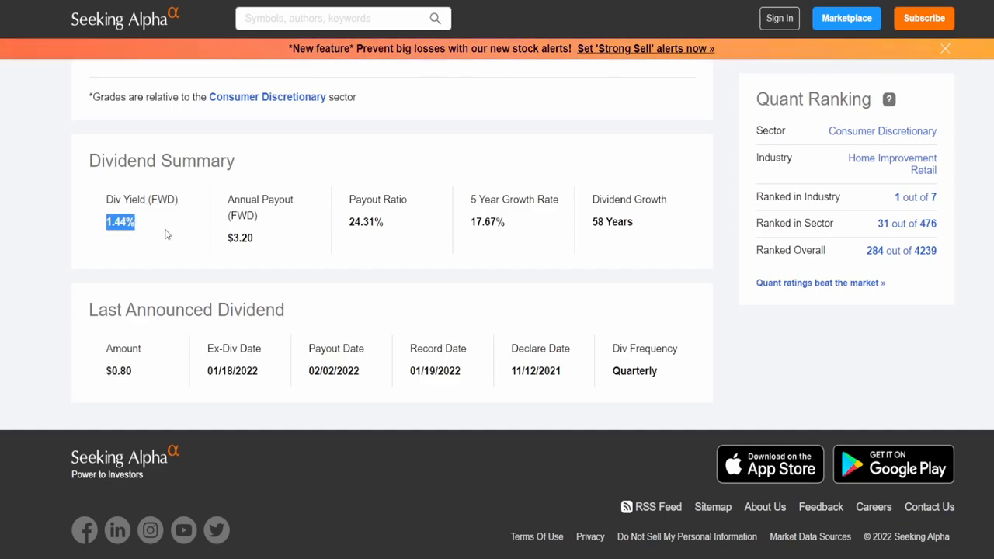
mouse_move(137, 368)
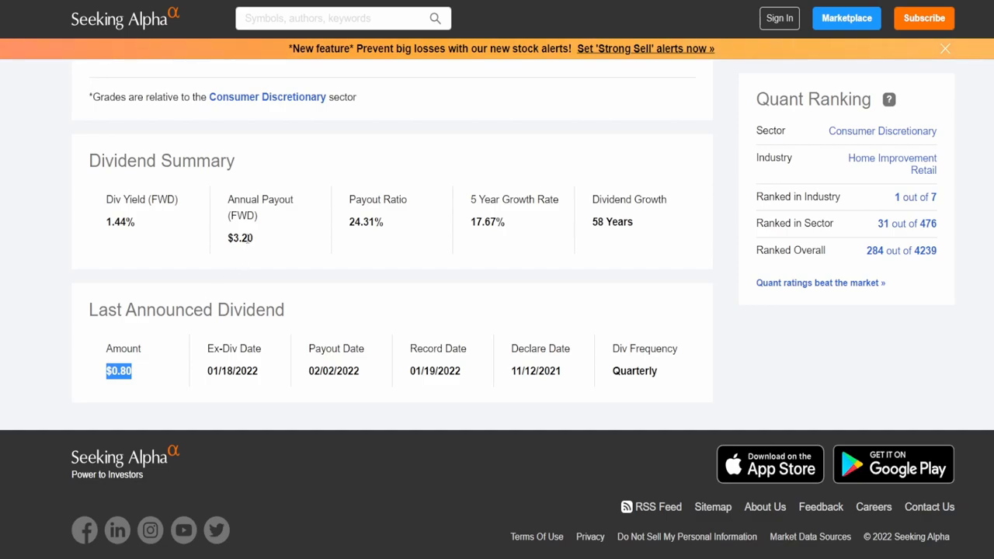
mouse_move(258, 251)
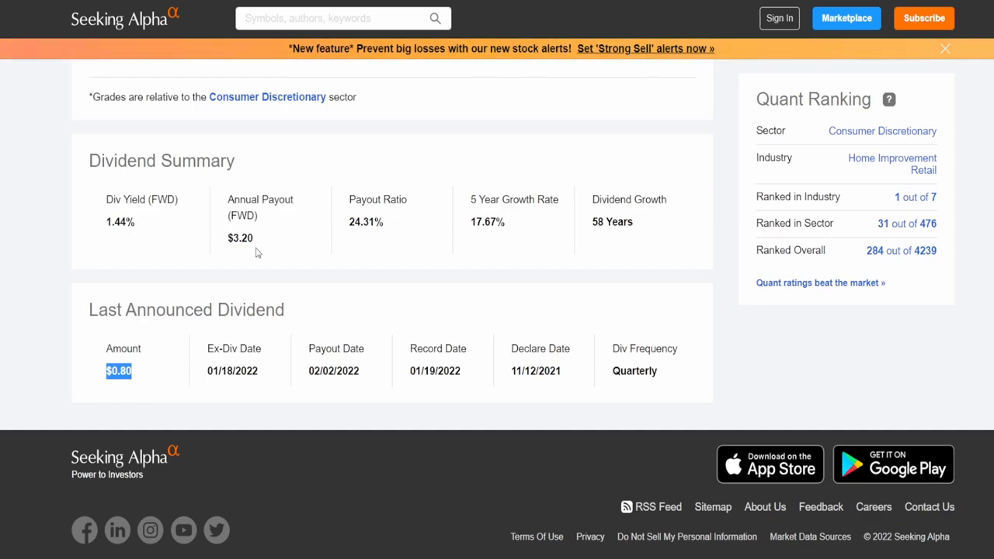
mouse_move(591, 221)
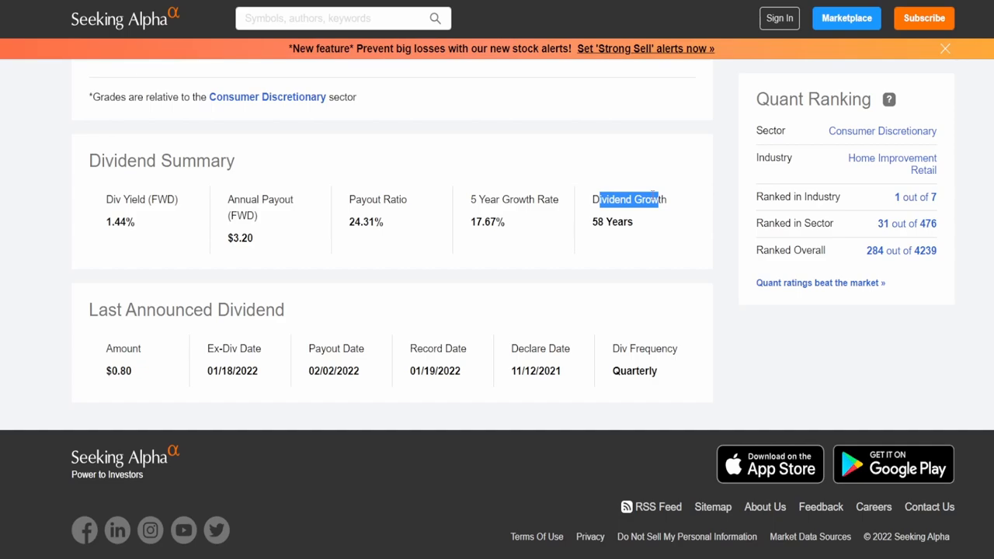
mouse_move(395, 196)
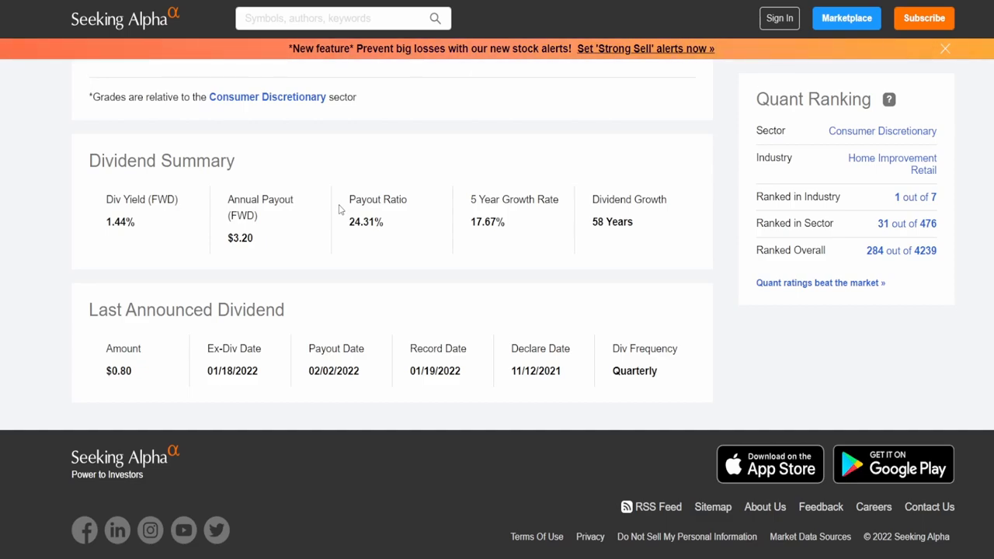
mouse_move(532, 245)
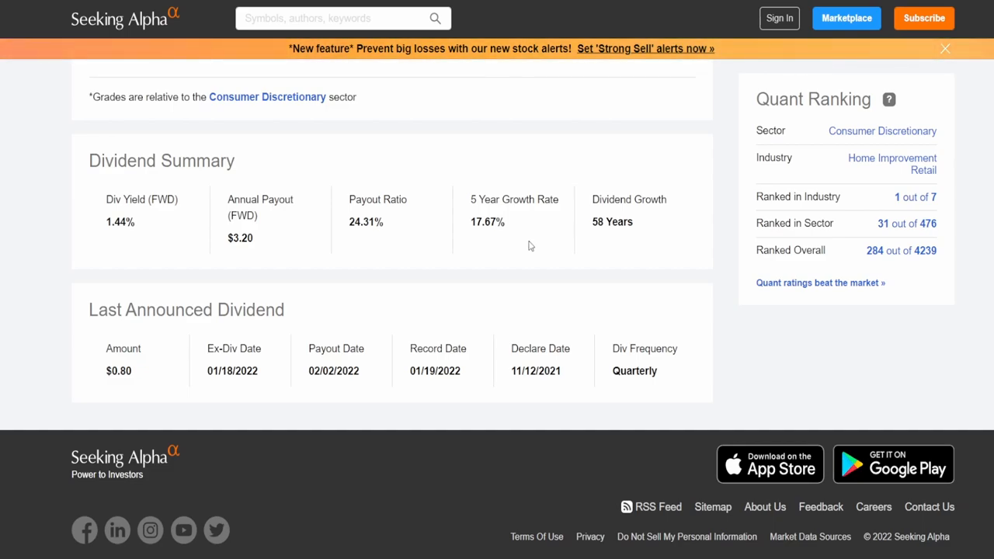
mouse_move(528, 246)
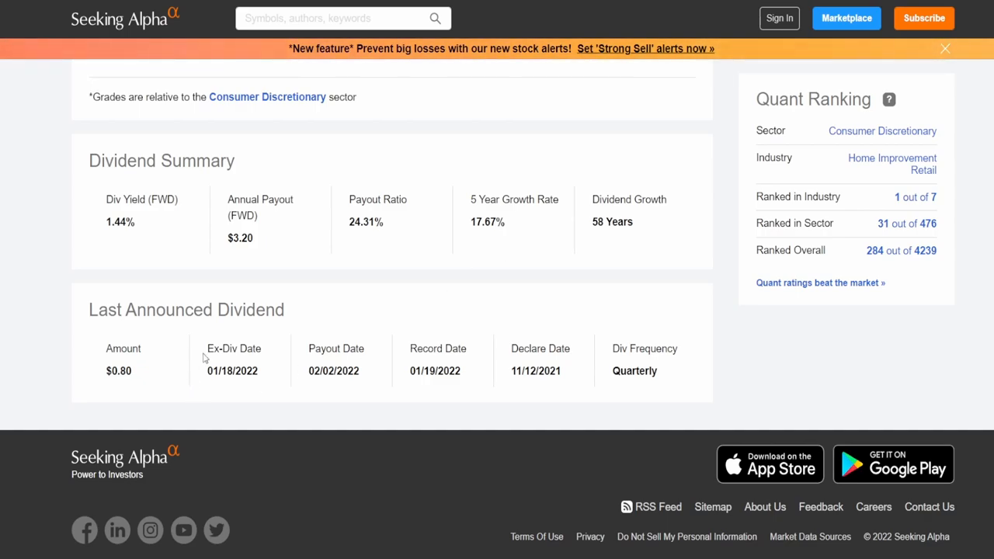
double_click(233, 348)
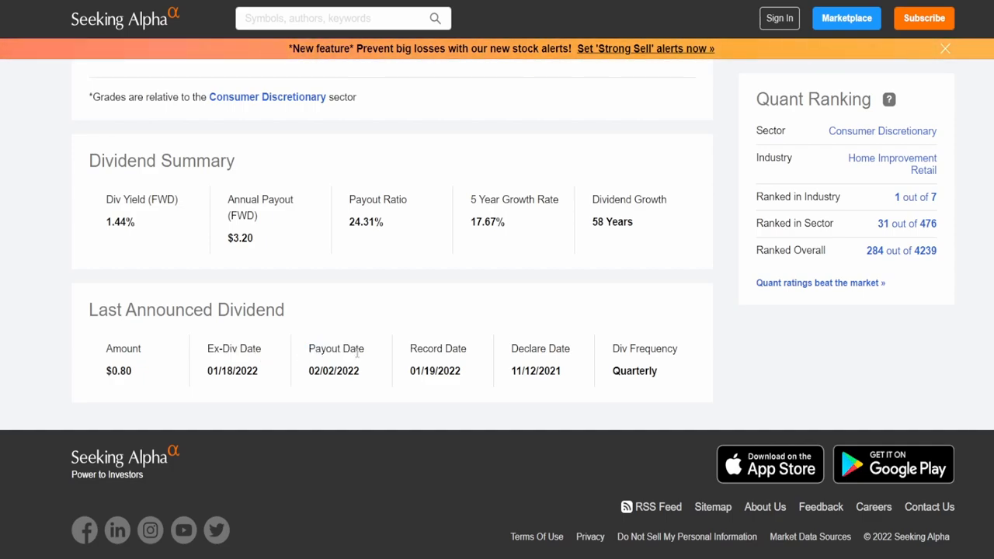
mouse_move(575, 377)
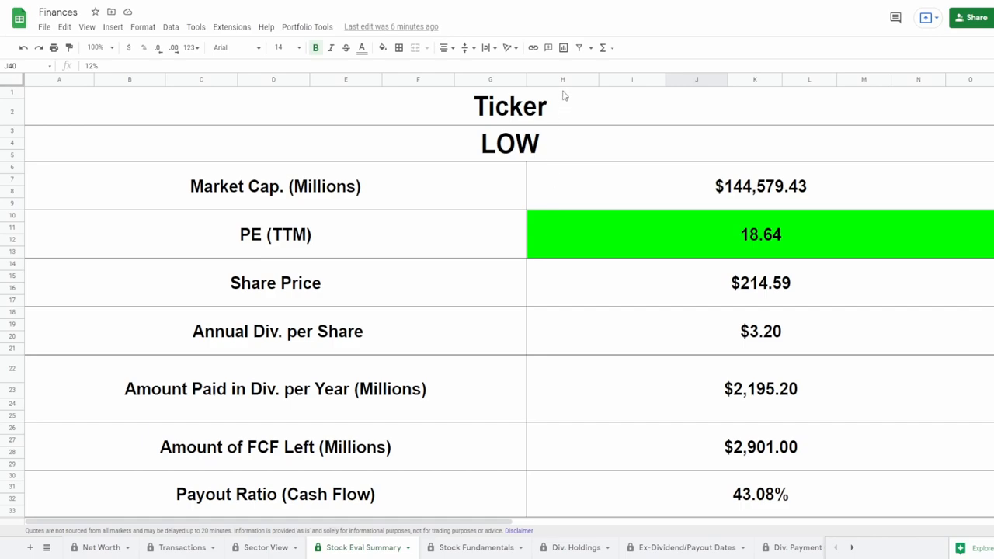
left_click(510, 143)
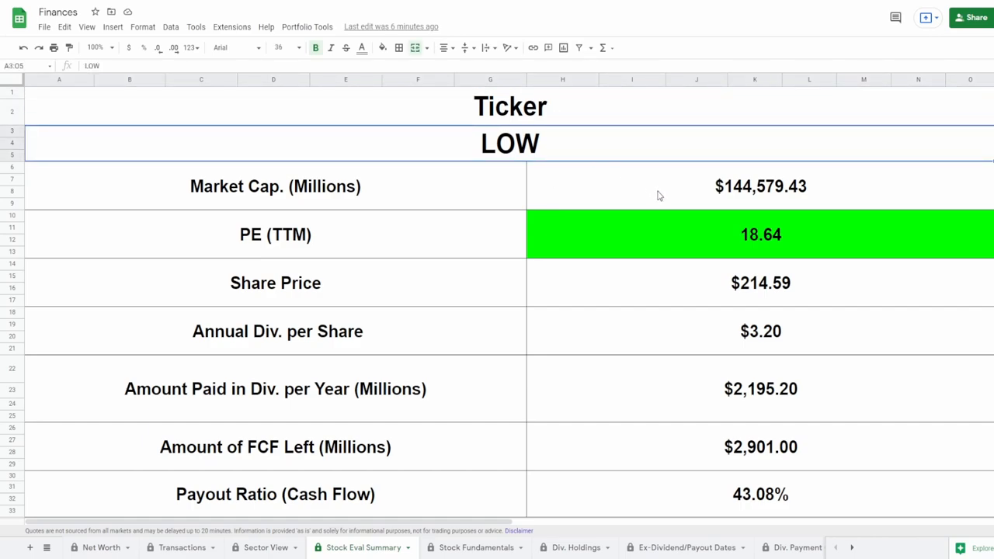
left_click(660, 187)
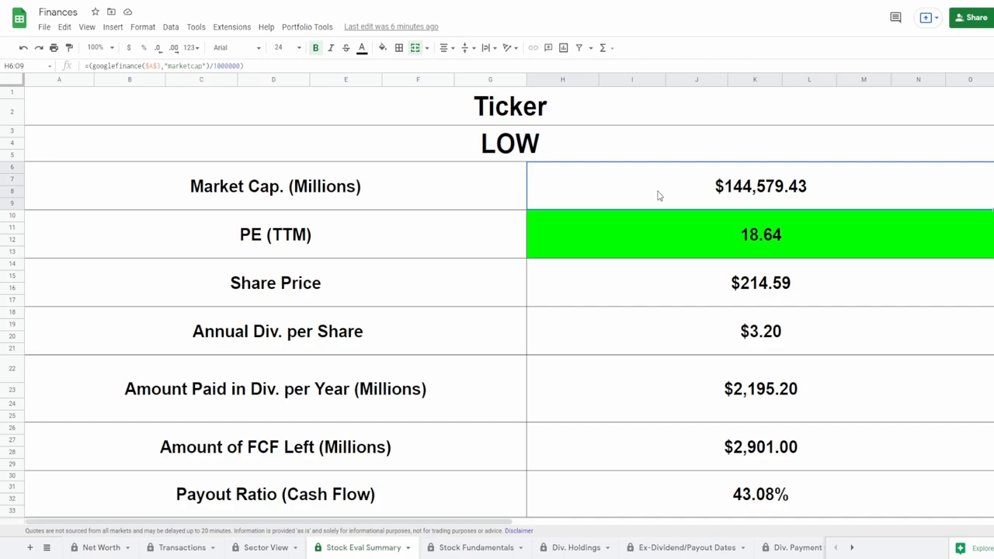
mouse_move(691, 273)
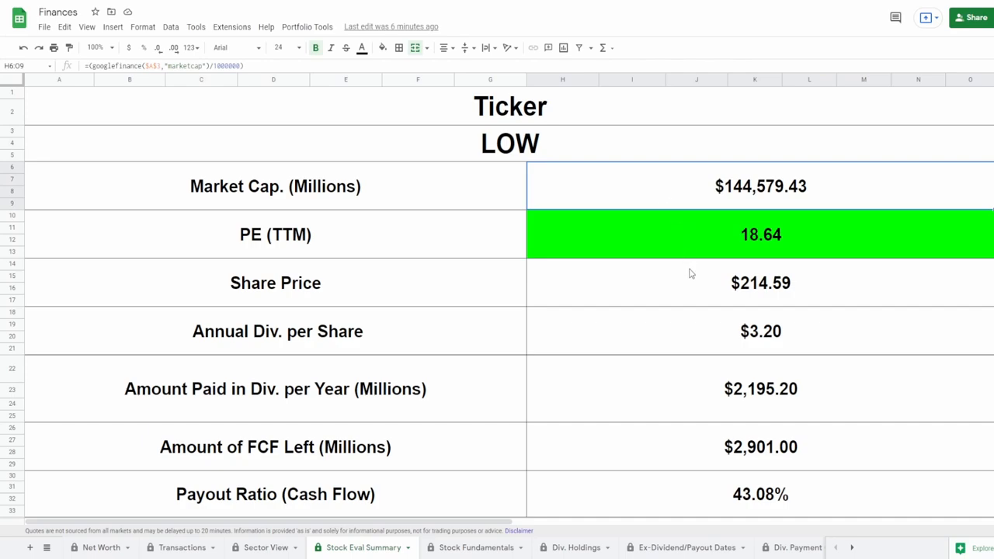
left_click(698, 235)
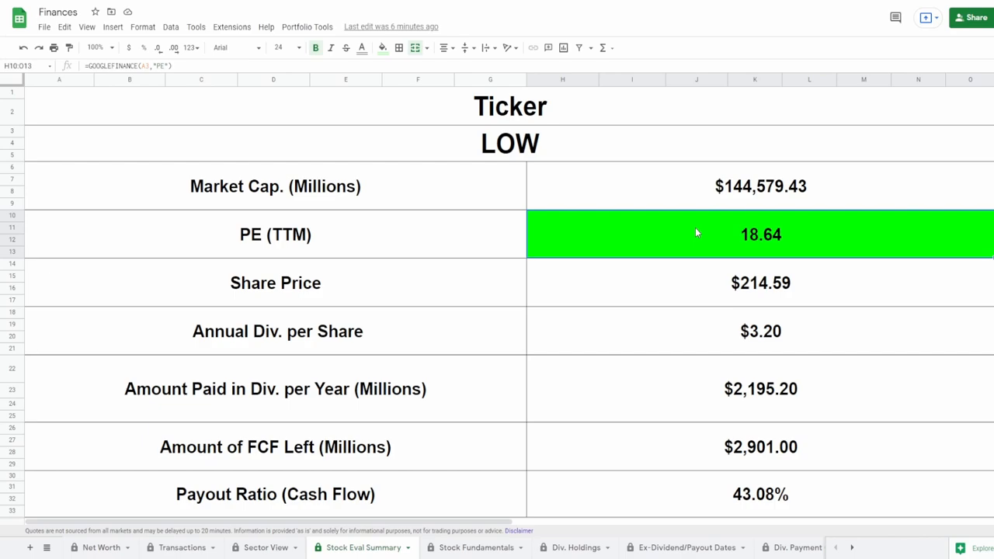
left_click(761, 283)
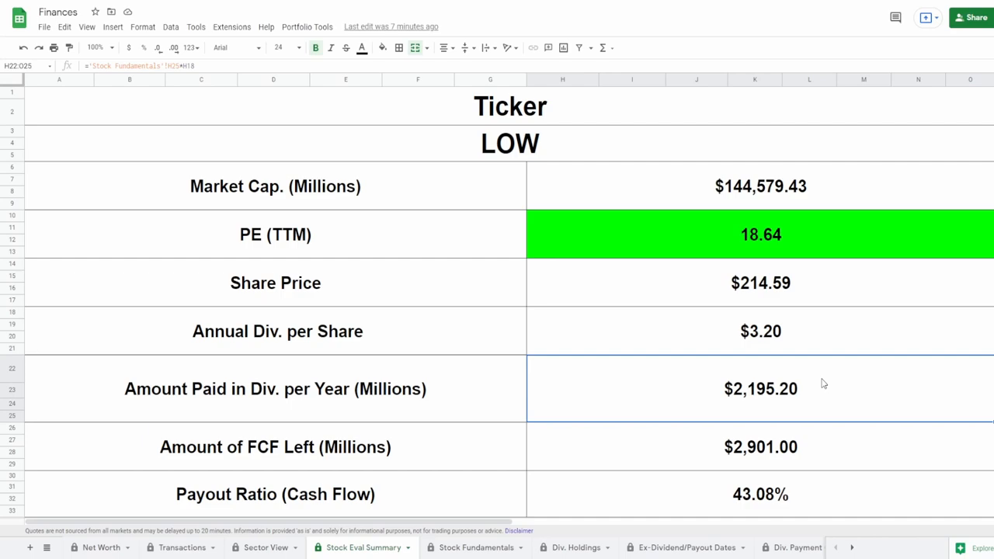
mouse_move(816, 409)
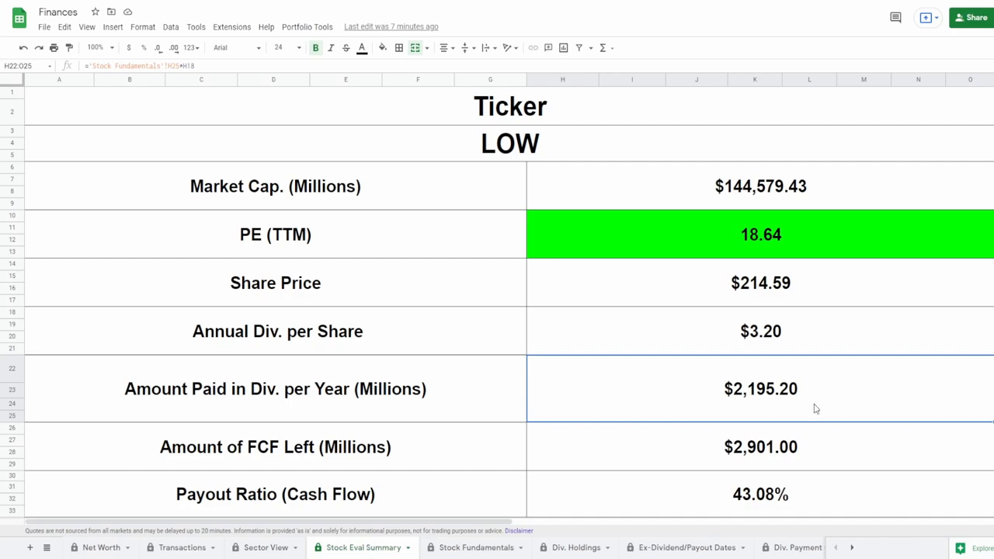
- Check the free-cash-flow-left and payout ratio formulas, then the Net Income chart's growth percentage
left_click(761, 448)
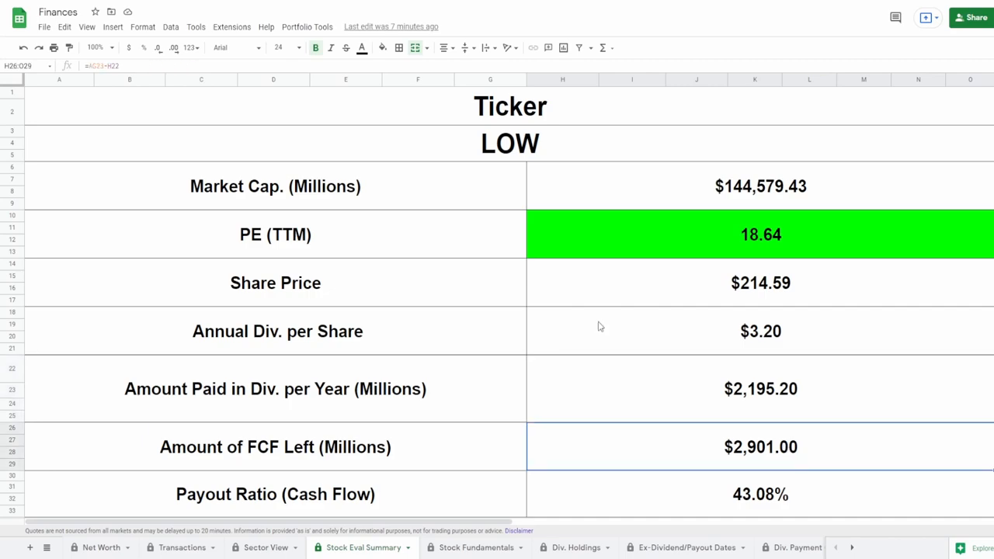
mouse_move(612, 382)
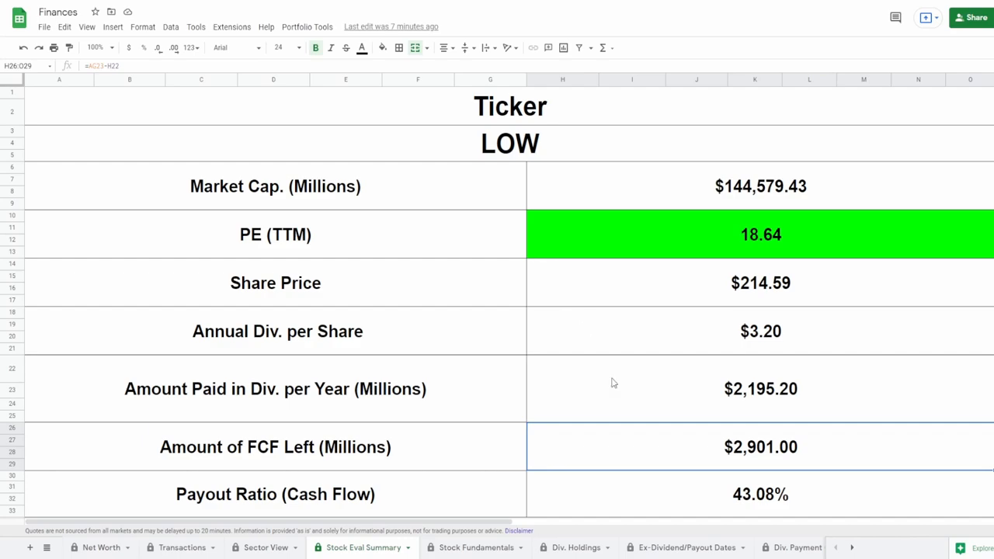
left_click(760, 494)
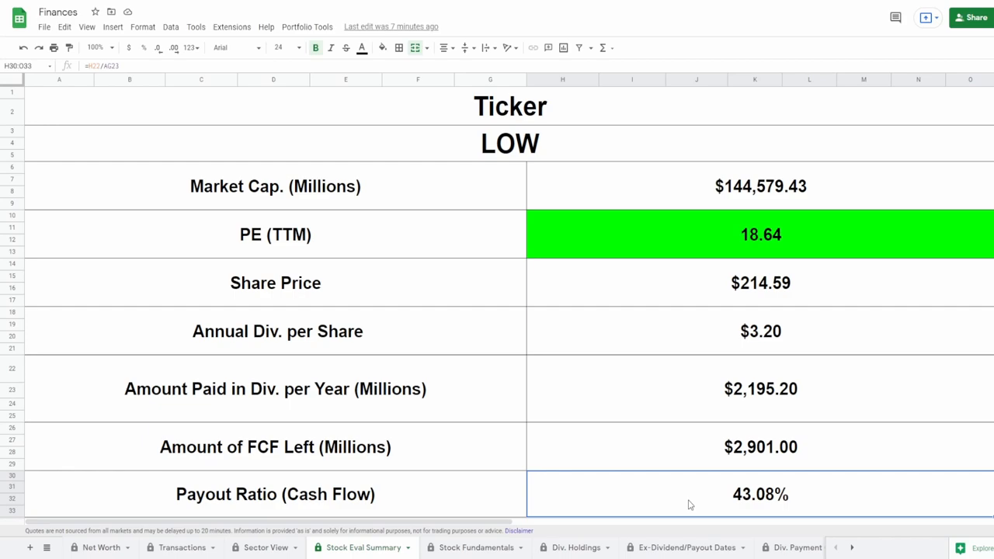
mouse_move(479, 520)
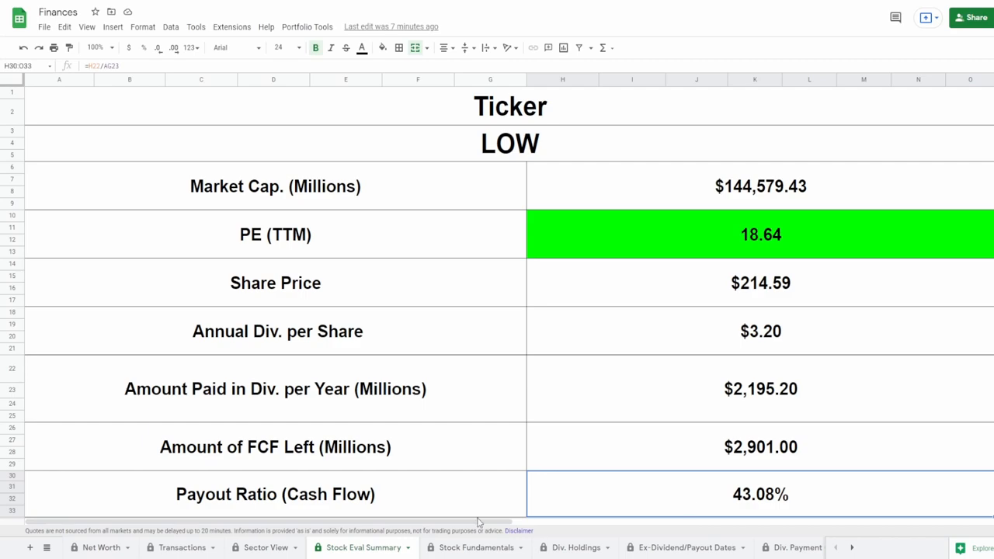
scroll("right", 3)
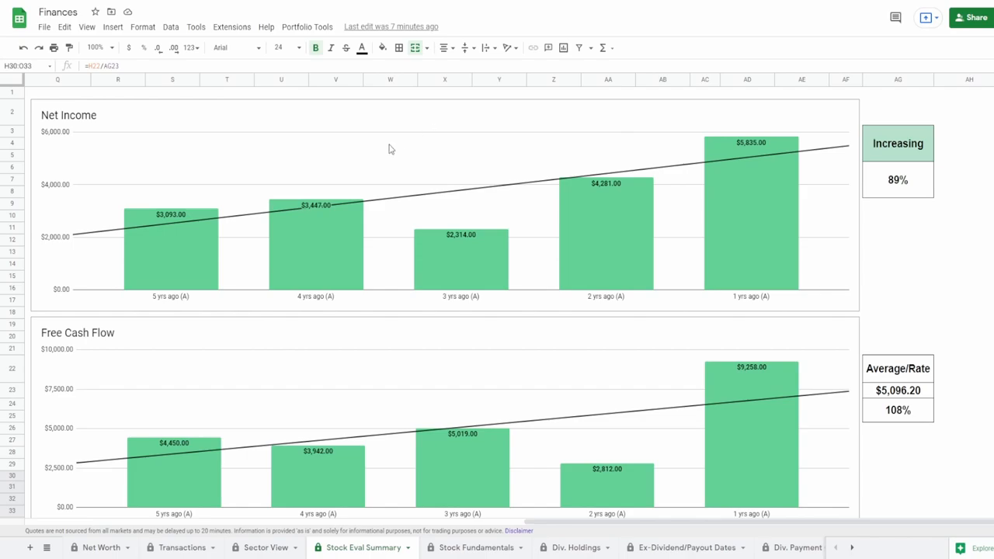
left_click(401, 158)
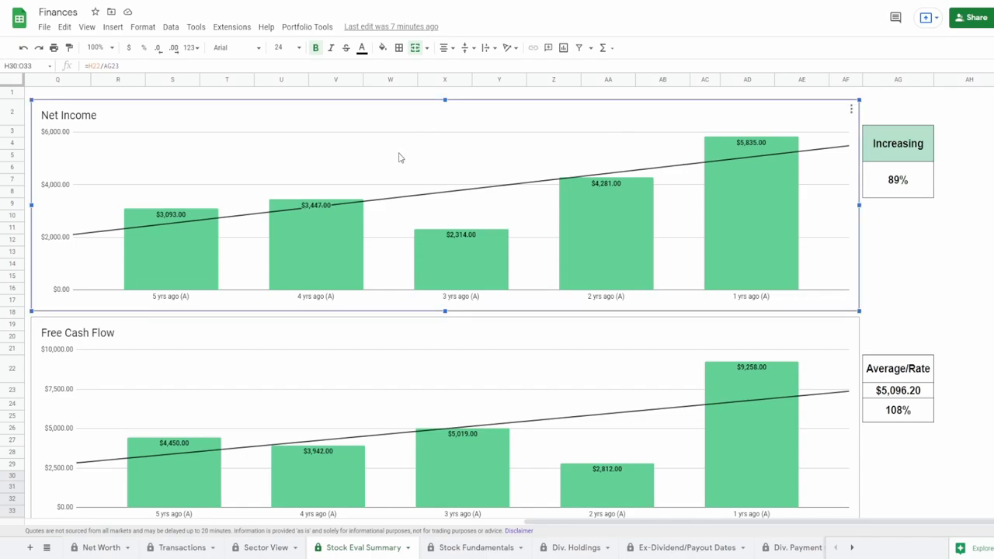
mouse_move(171, 248)
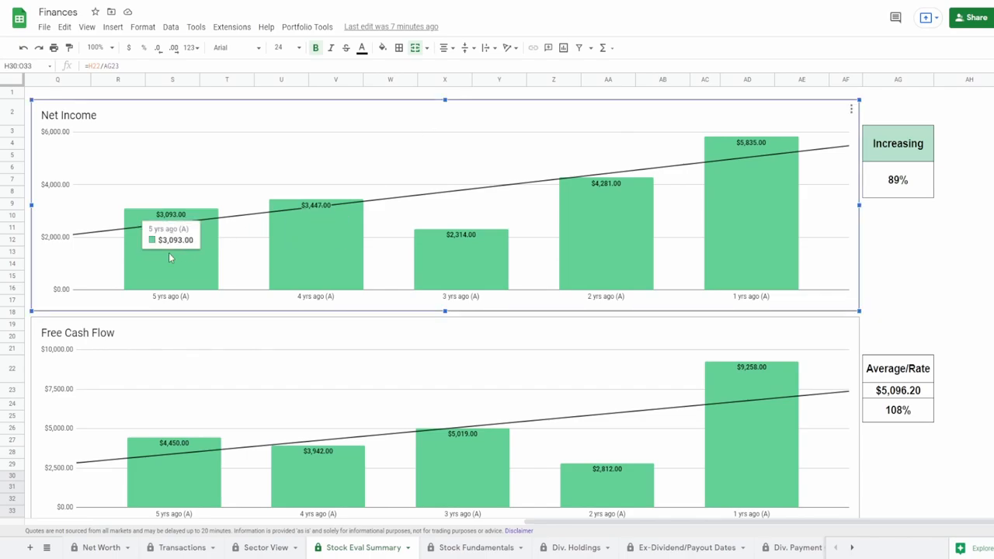
mouse_move(736, 231)
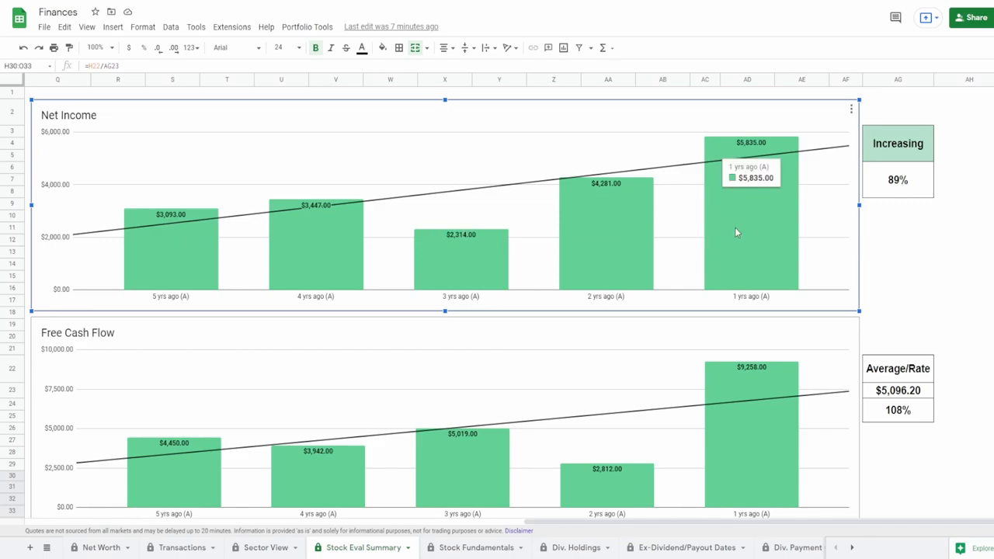
mouse_move(902, 179)
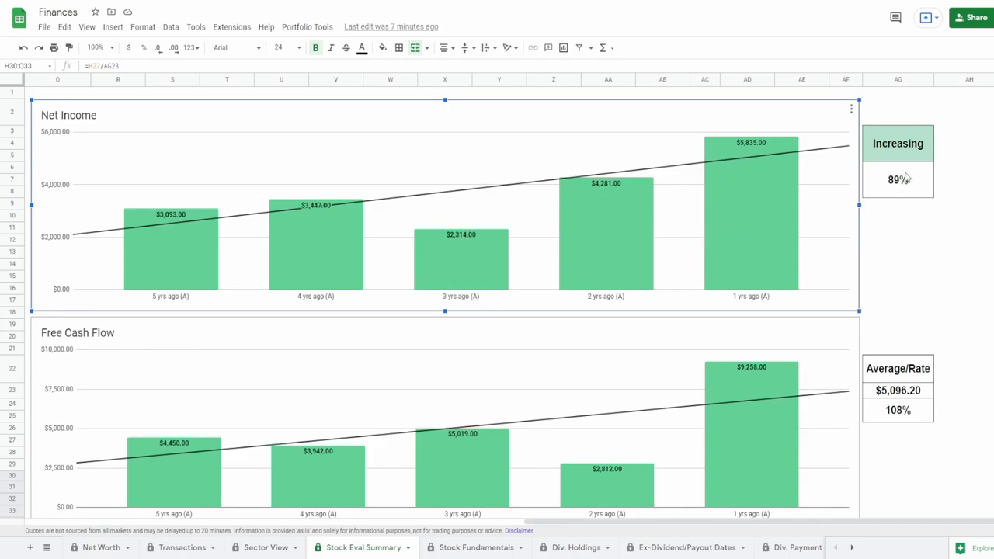
left_click(898, 180)
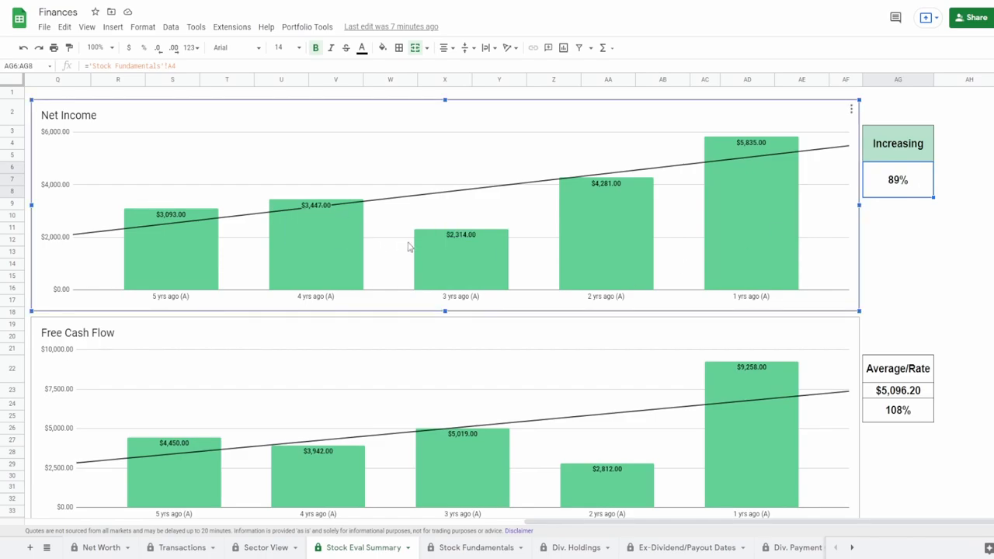
mouse_move(808, 208)
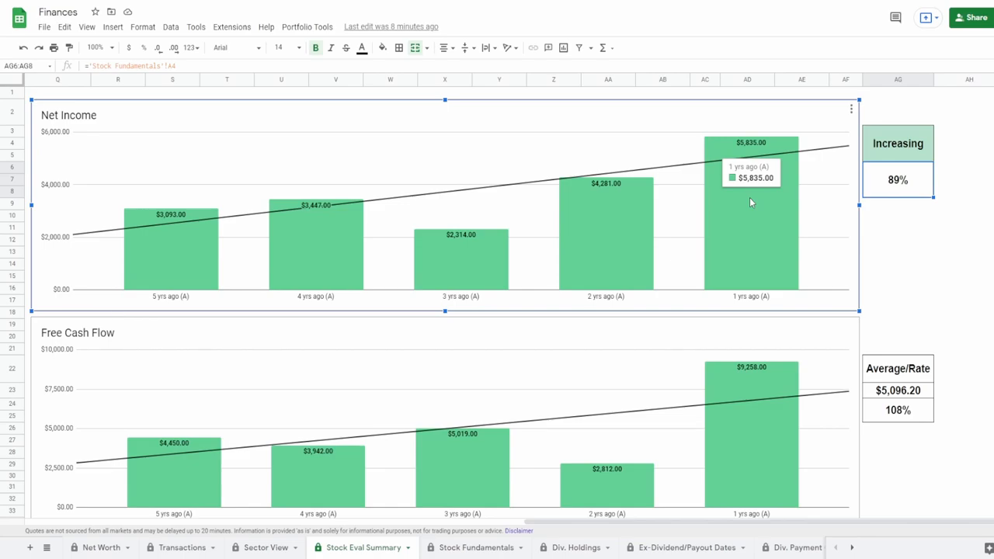
- Inspect the free cash flow rate and average formulas, its chart, and the revenue growth percentage
scroll("down", 3)
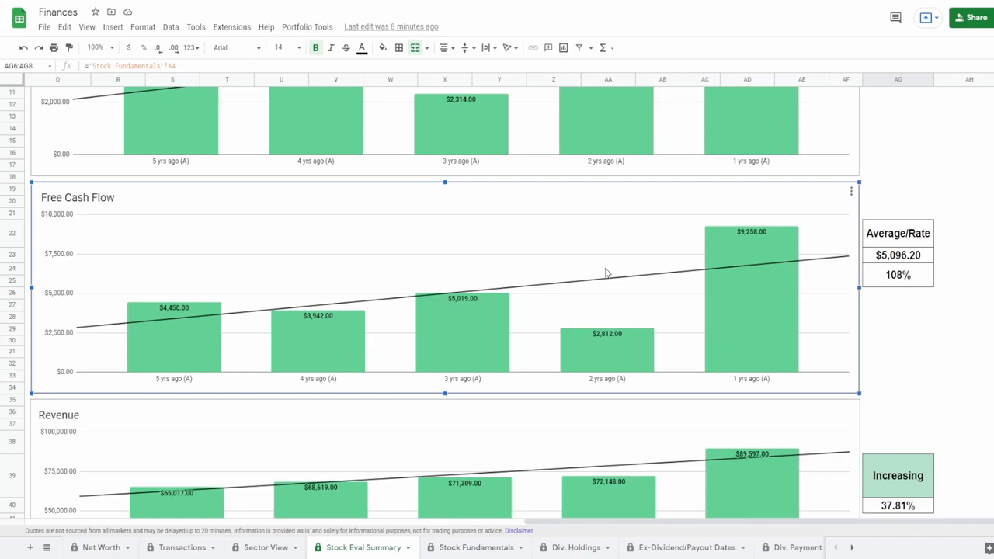
mouse_move(373, 182)
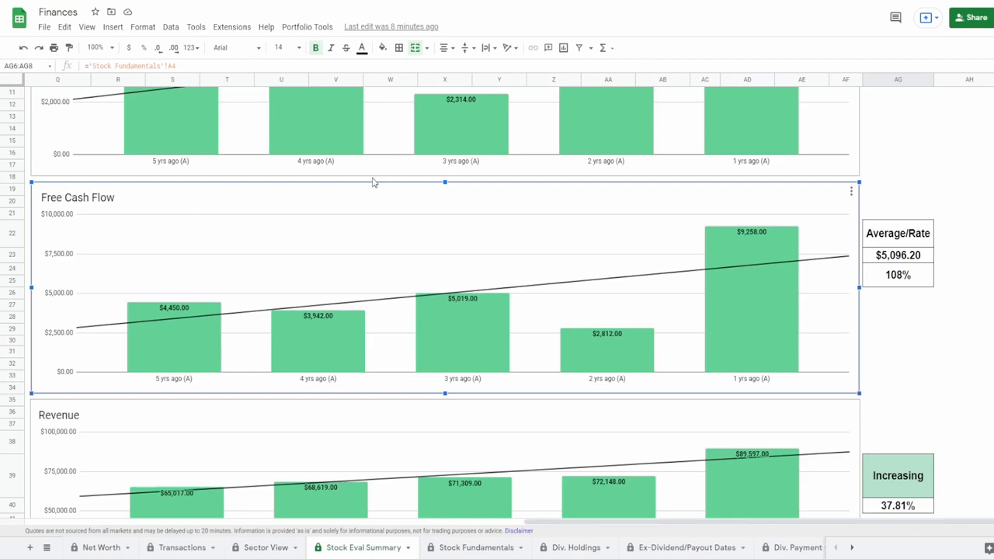
mouse_move(165, 363)
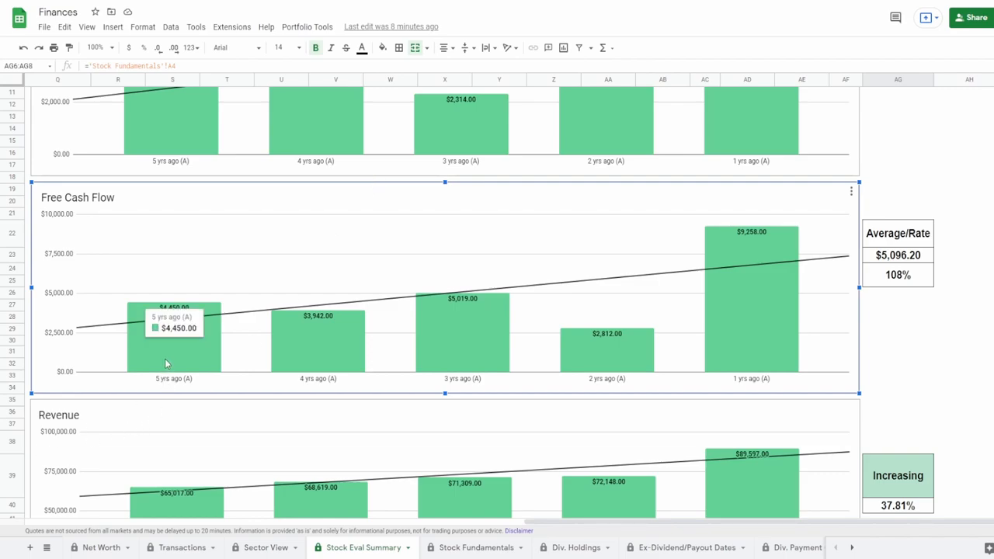
mouse_move(755, 336)
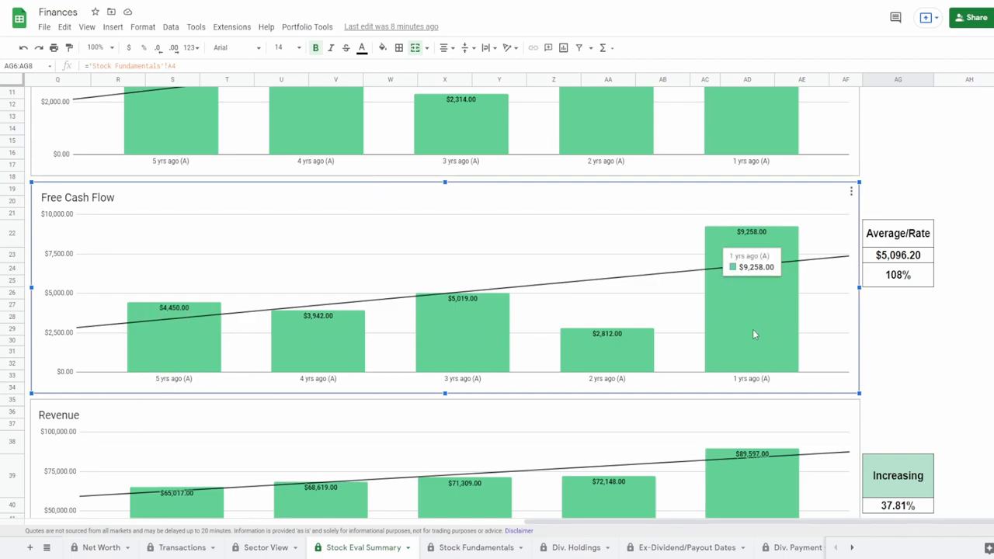
left_click(898, 275)
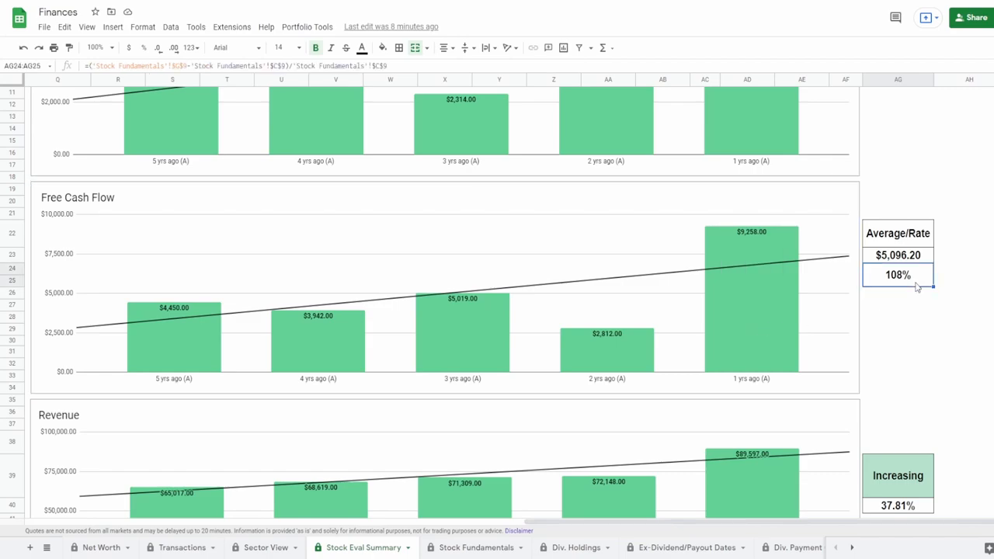
left_click(899, 254)
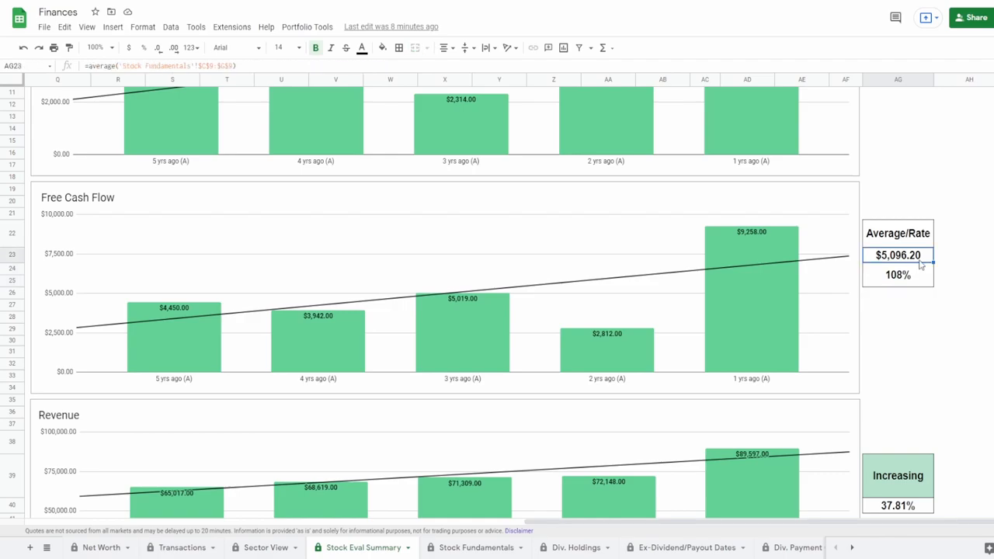
left_click(658, 314)
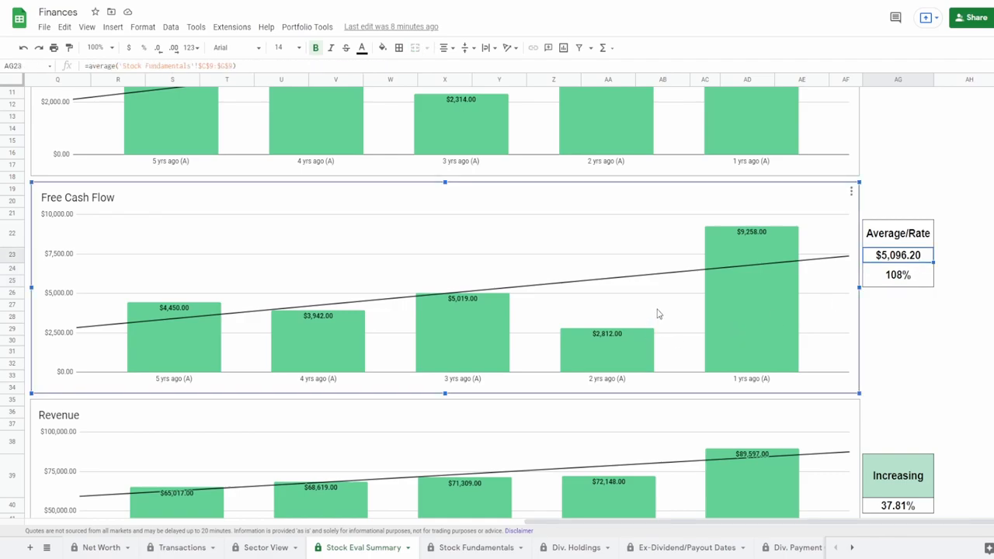
mouse_move(643, 335)
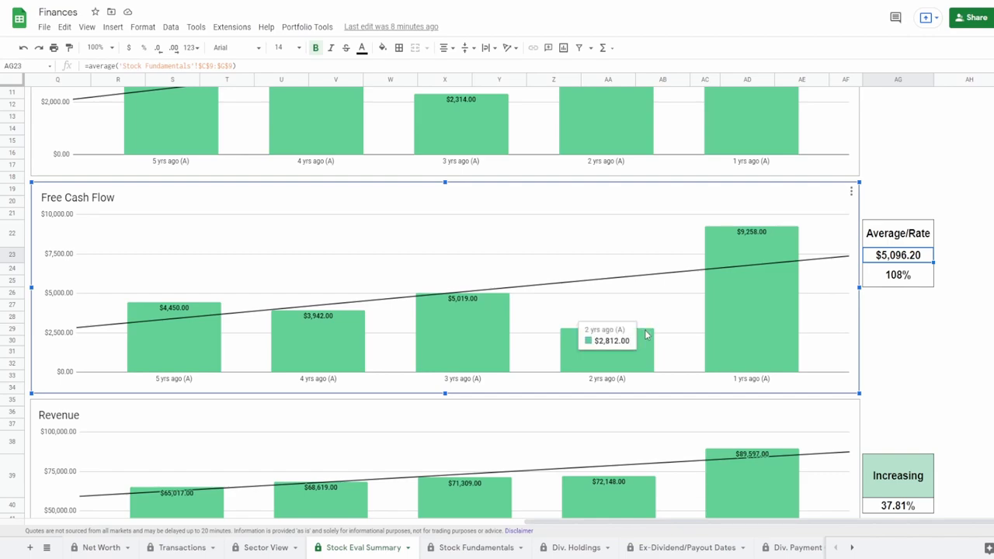
mouse_move(637, 341)
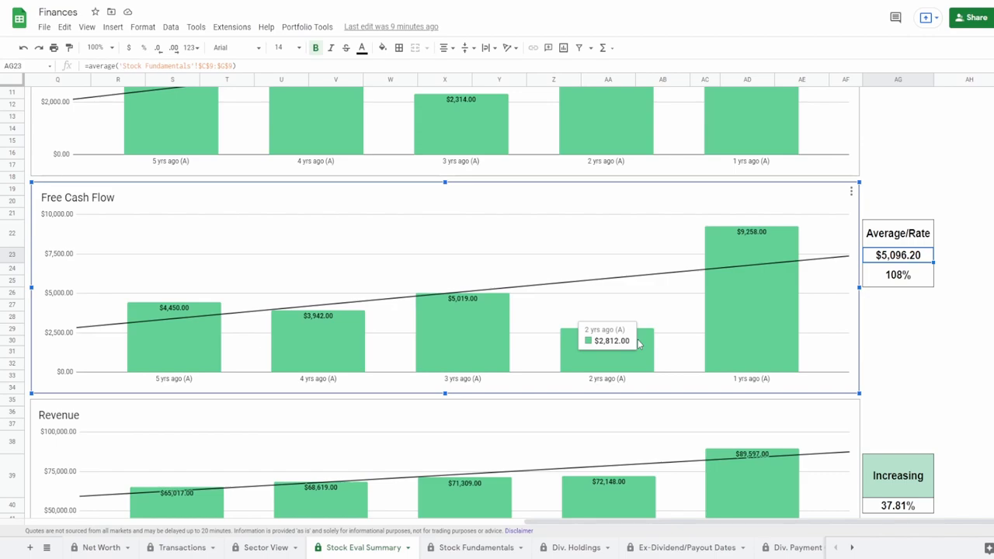
scroll("down", 3)
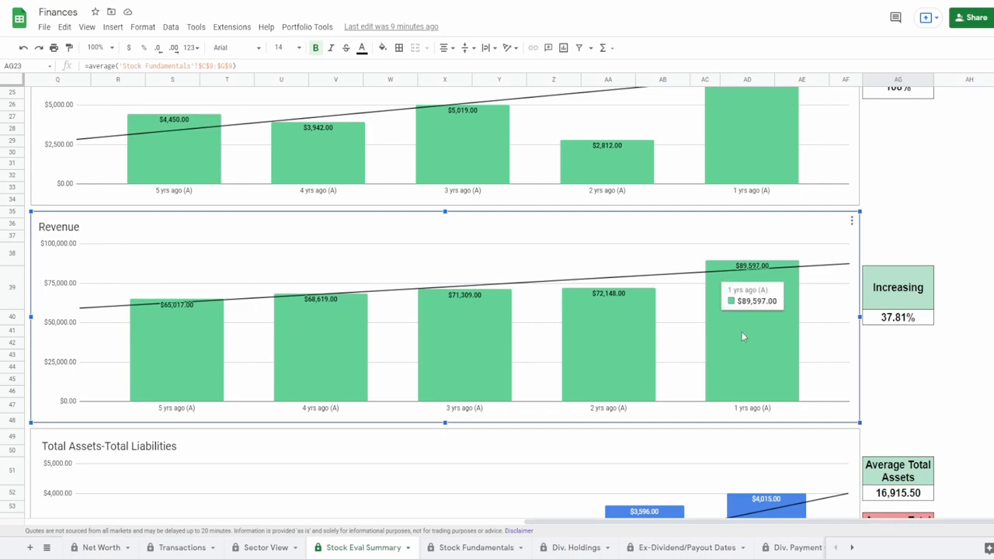
mouse_move(930, 320)
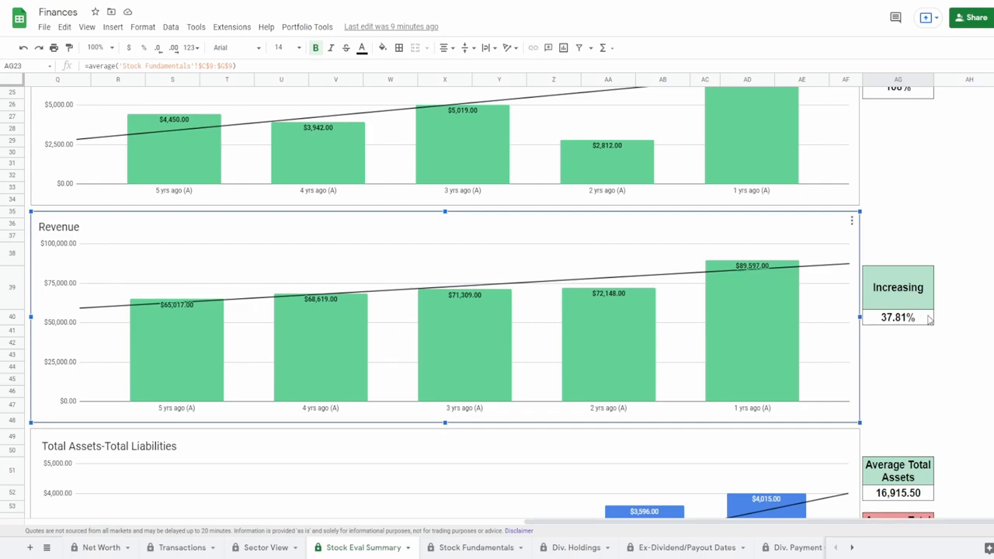
left_click(898, 319)
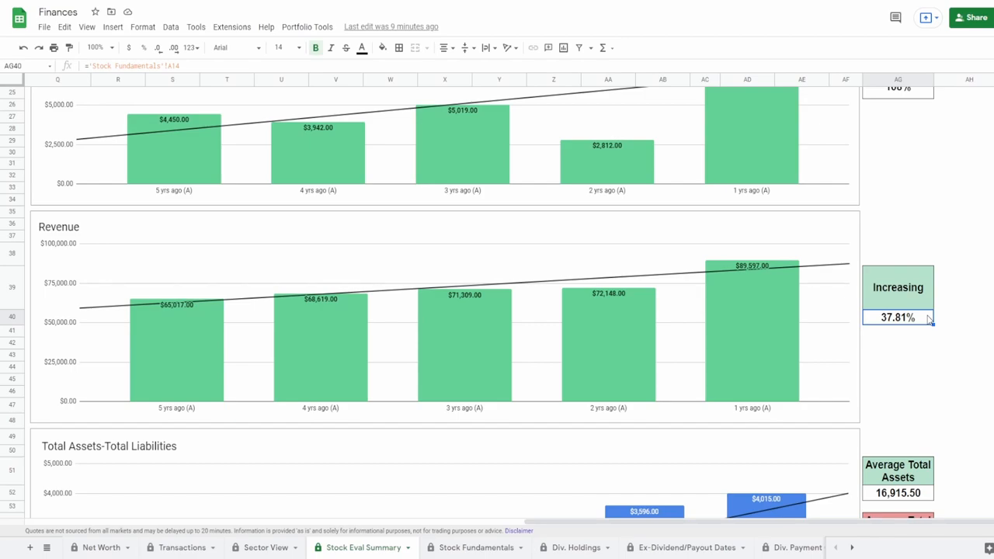
mouse_move(585, 326)
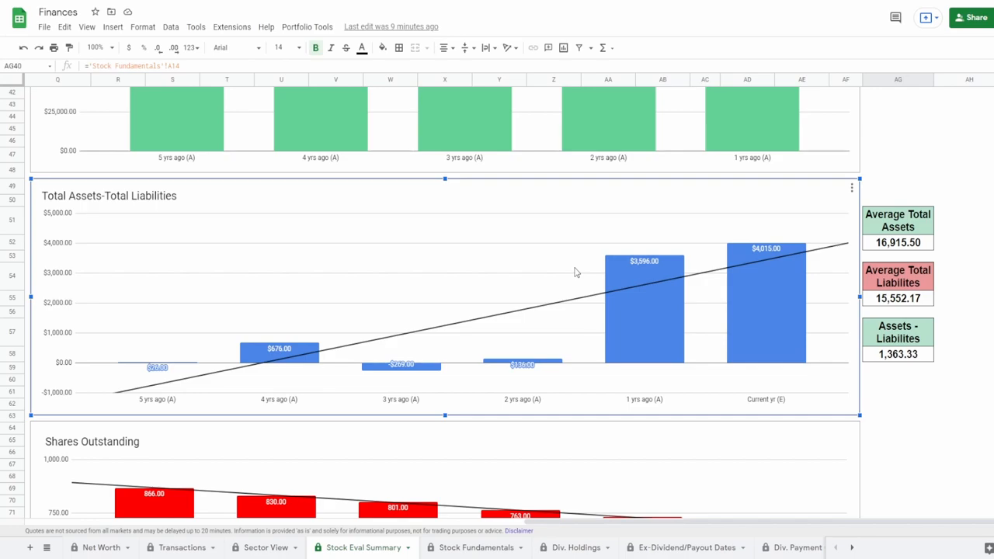
mouse_move(828, 314)
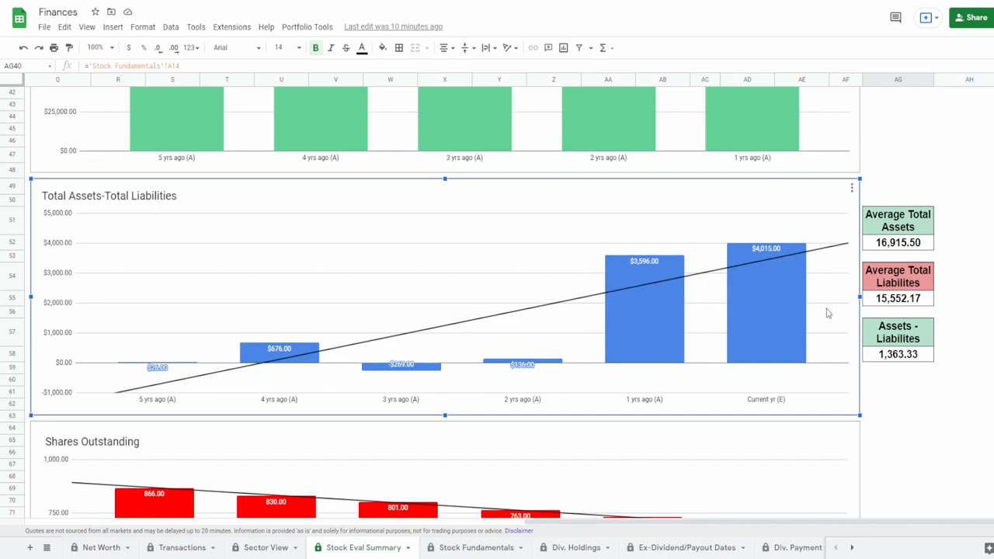
mouse_move(788, 314)
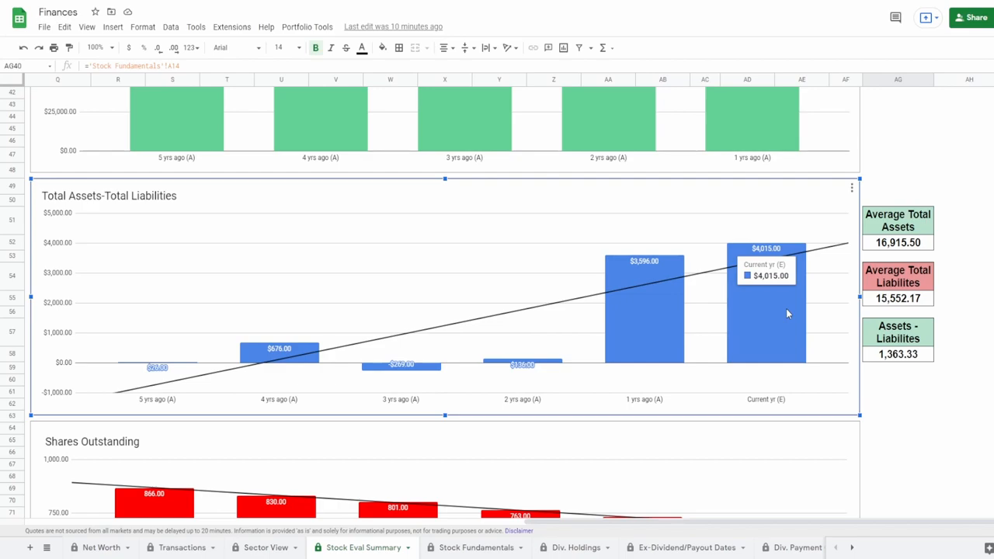
mouse_move(476, 358)
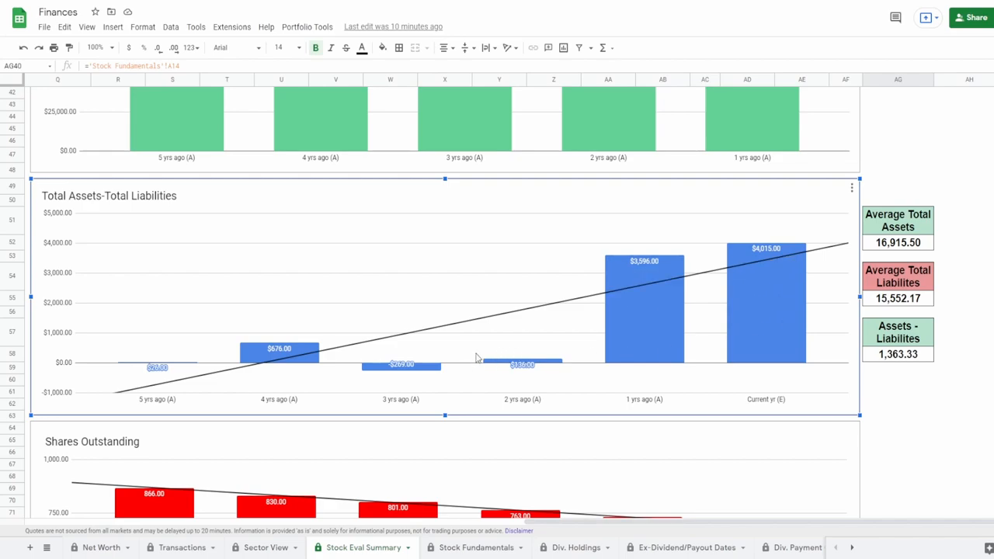
mouse_move(112, 354)
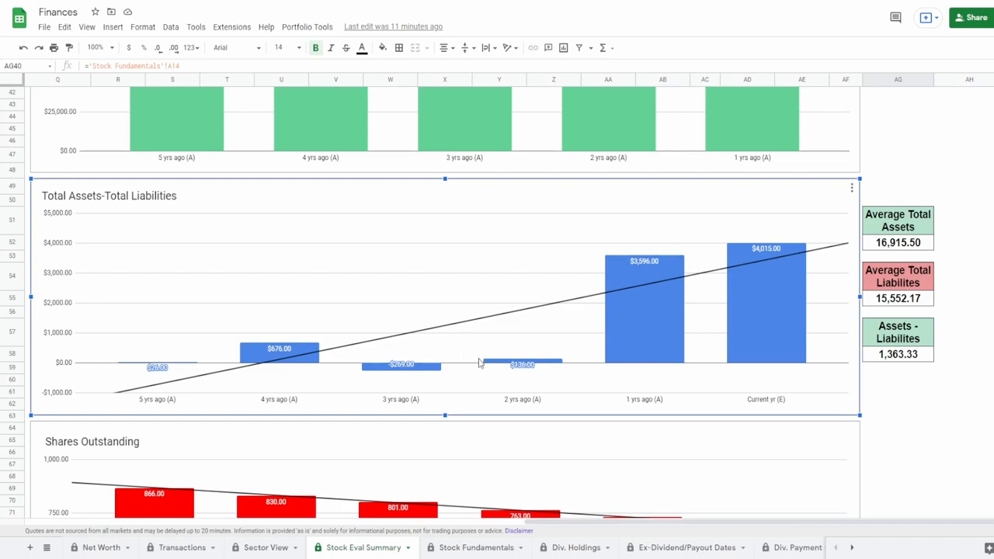
mouse_move(190, 365)
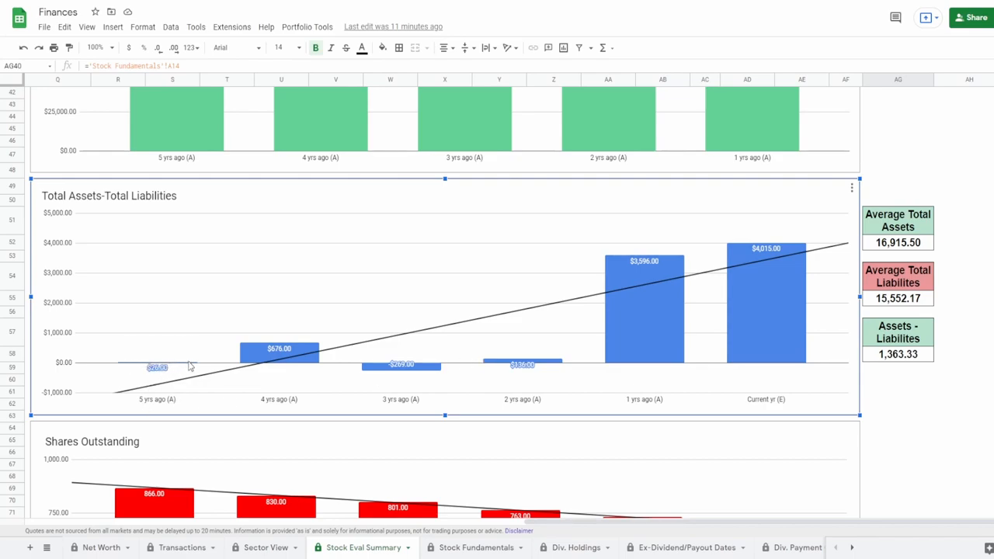
mouse_move(185, 367)
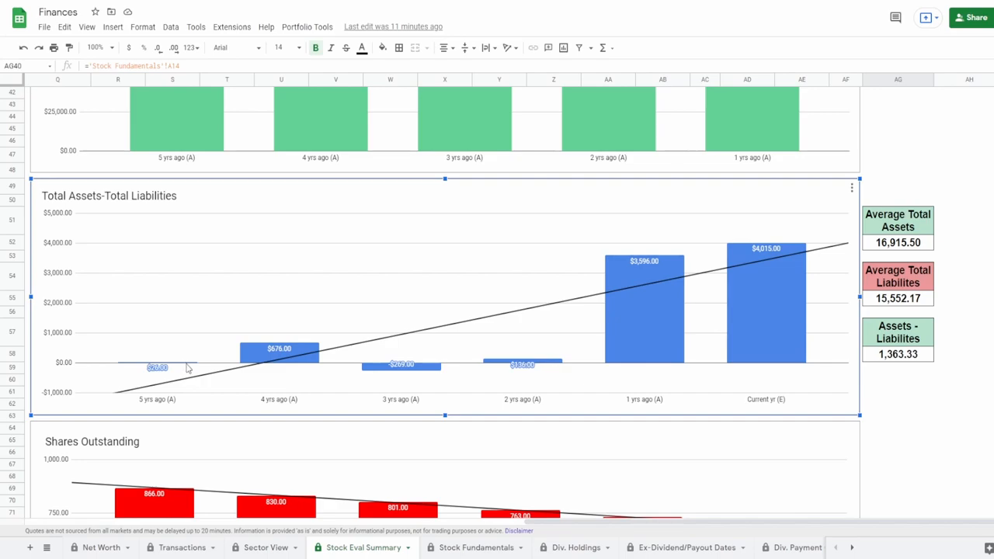
mouse_move(185, 368)
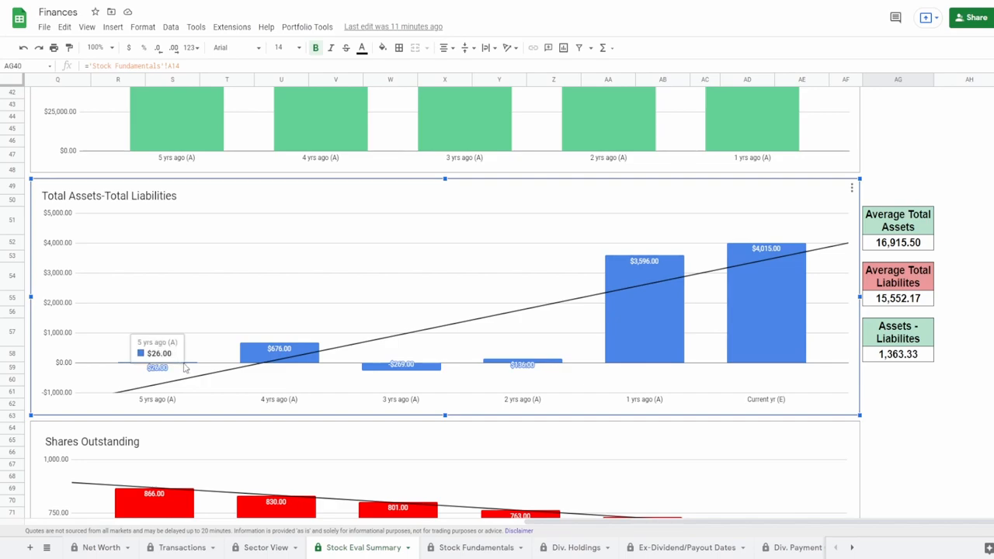
mouse_move(267, 360)
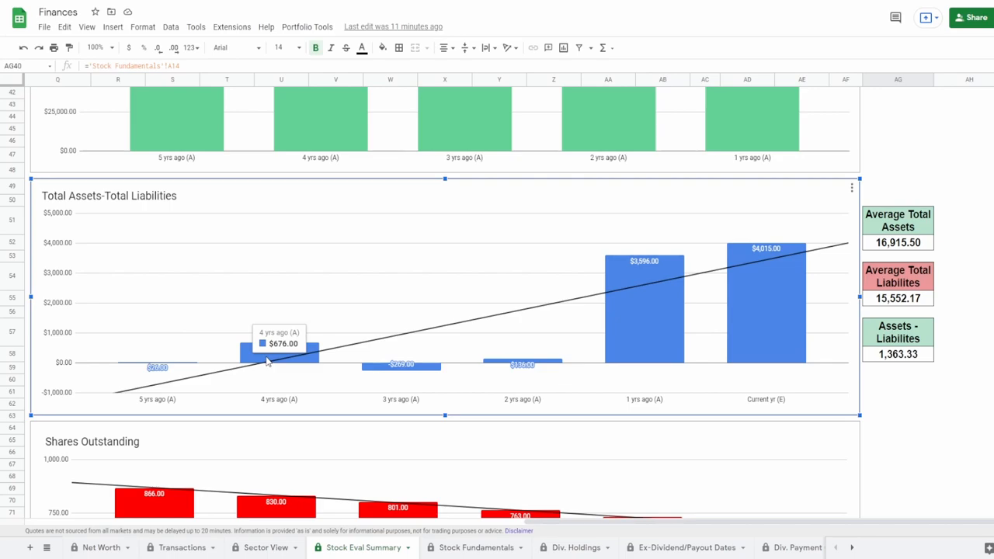
mouse_move(401, 372)
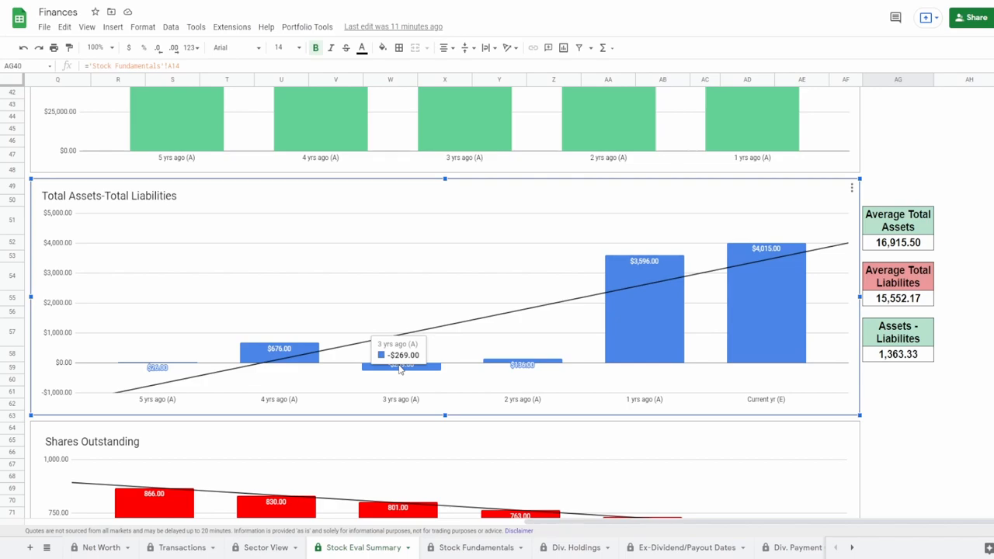
mouse_move(528, 365)
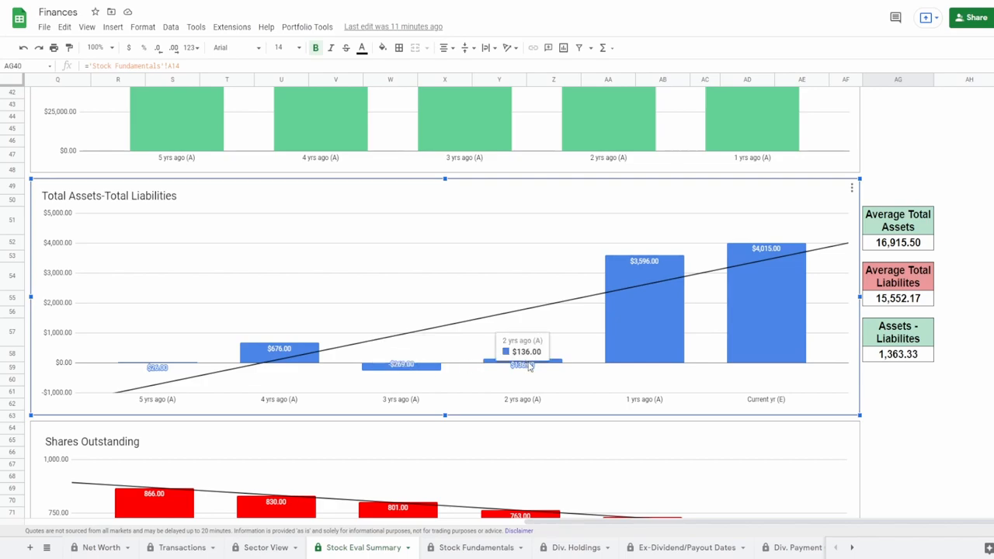
mouse_move(671, 339)
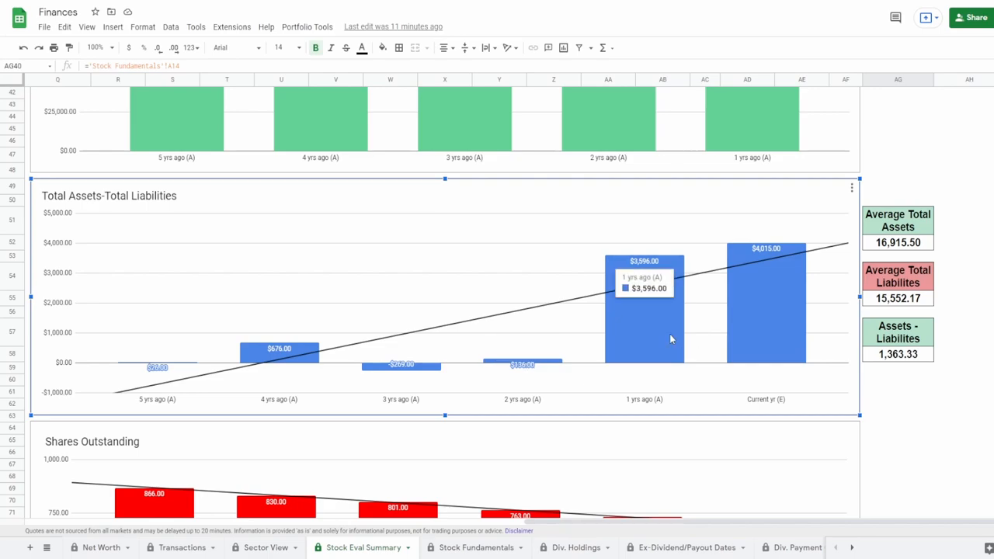
mouse_move(776, 327)
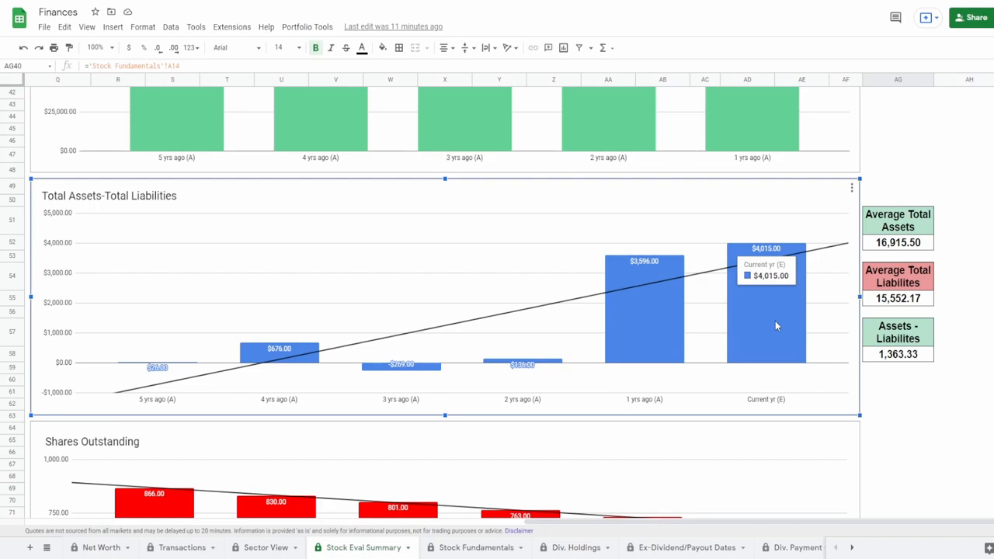
mouse_move(392, 289)
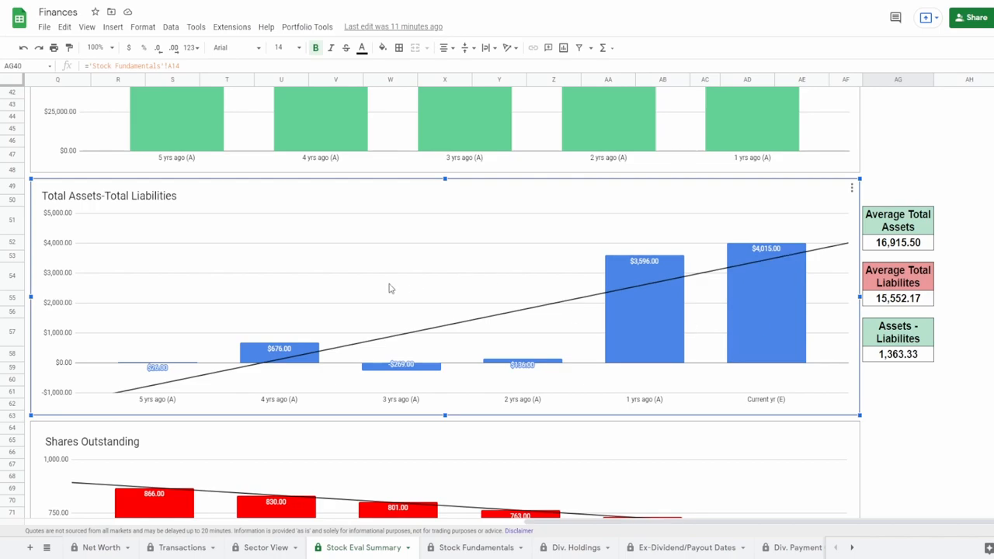
mouse_move(948, 224)
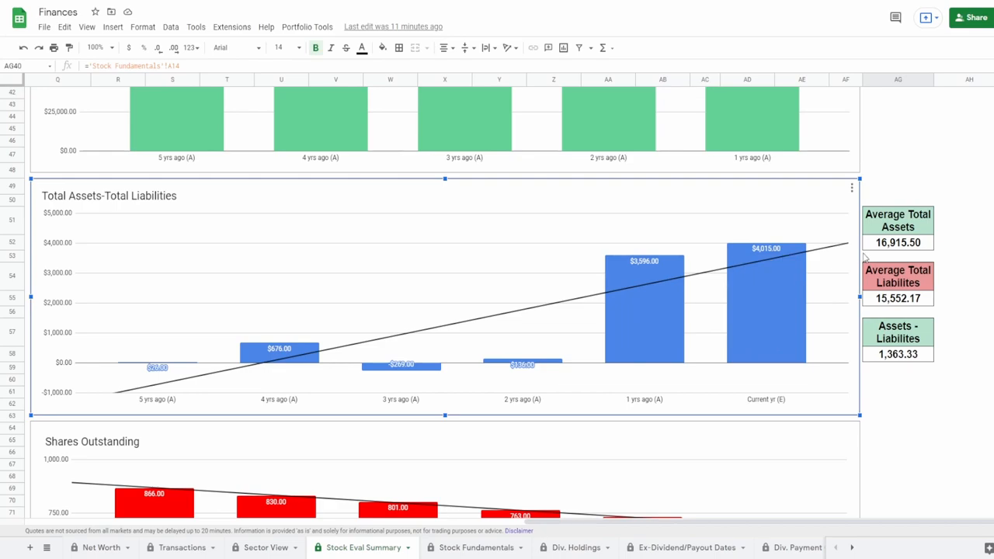
mouse_move(451, 379)
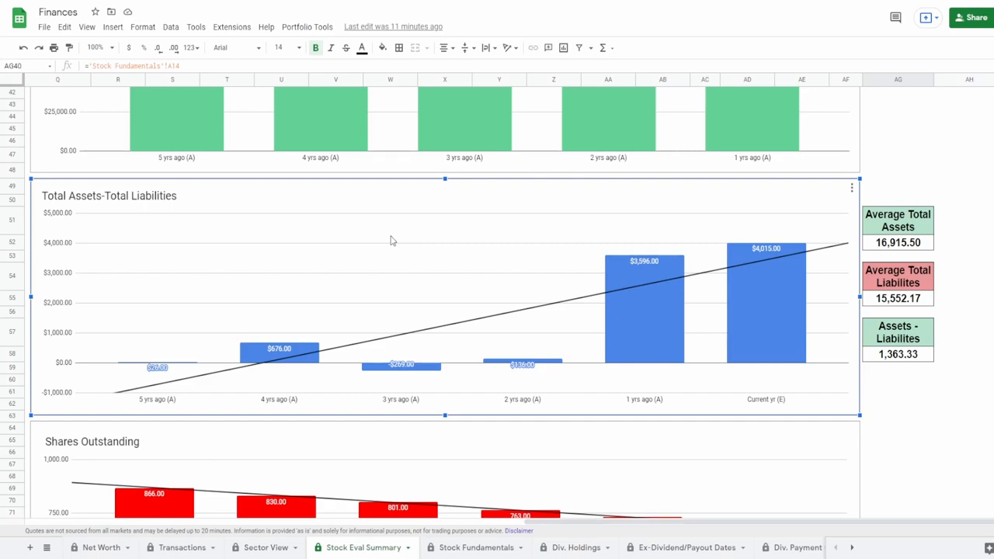
- Inspect average total assets, liabilities, their difference, the five-year share count change and current cash
left_click(898, 243)
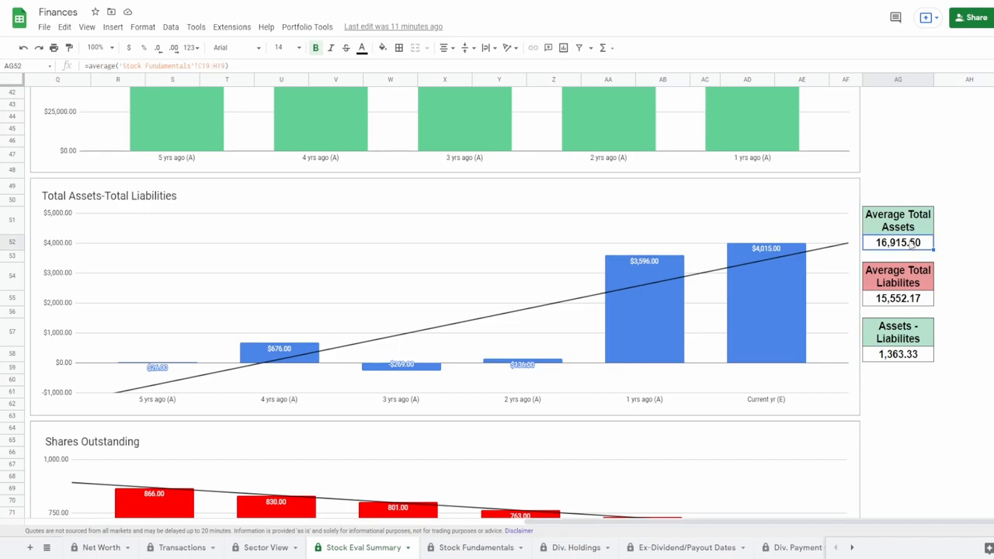
mouse_move(904, 283)
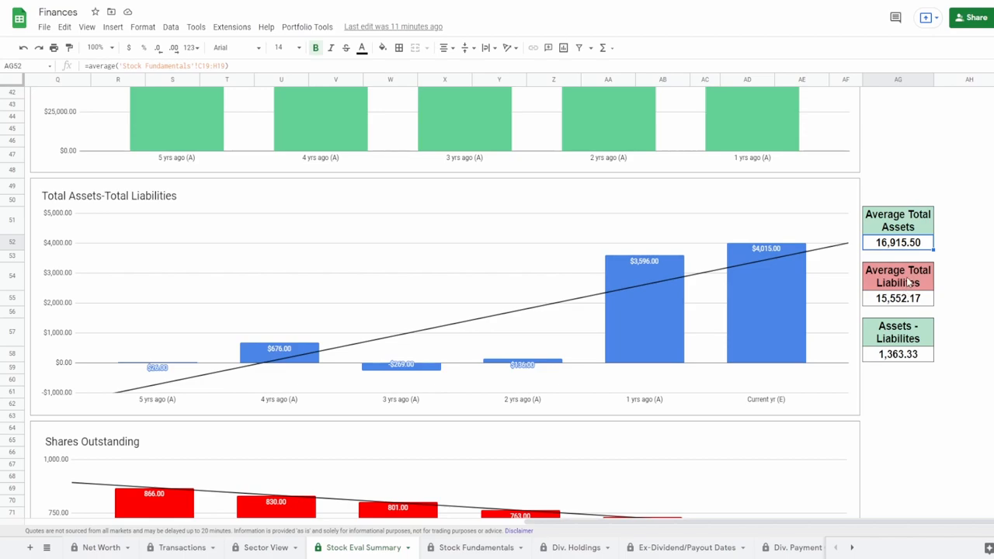
left_click(898, 298)
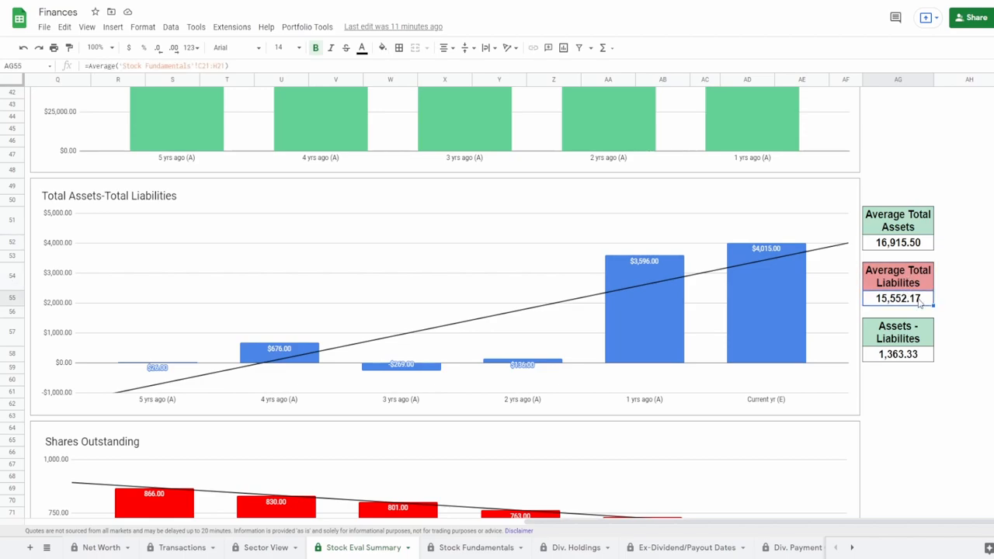
mouse_move(914, 363)
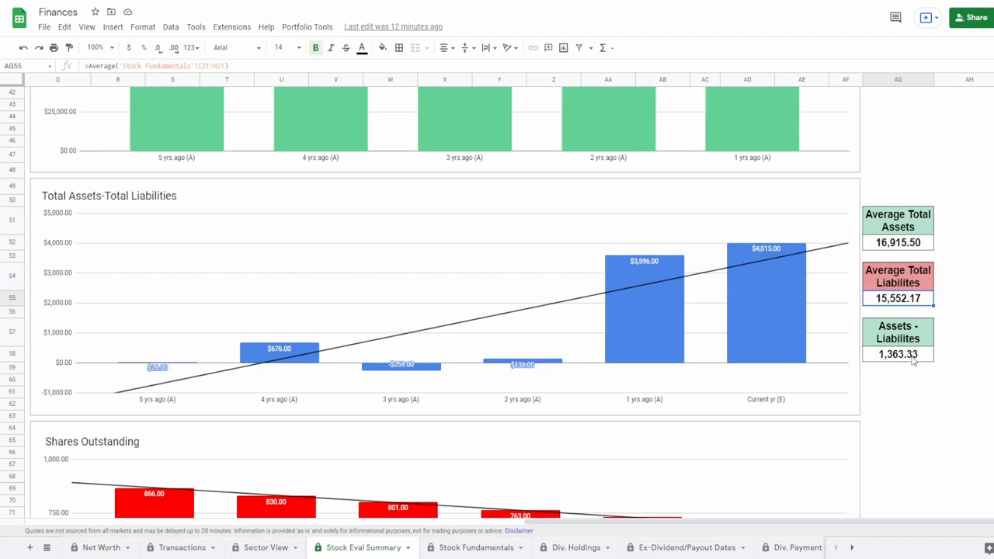
left_click(899, 354)
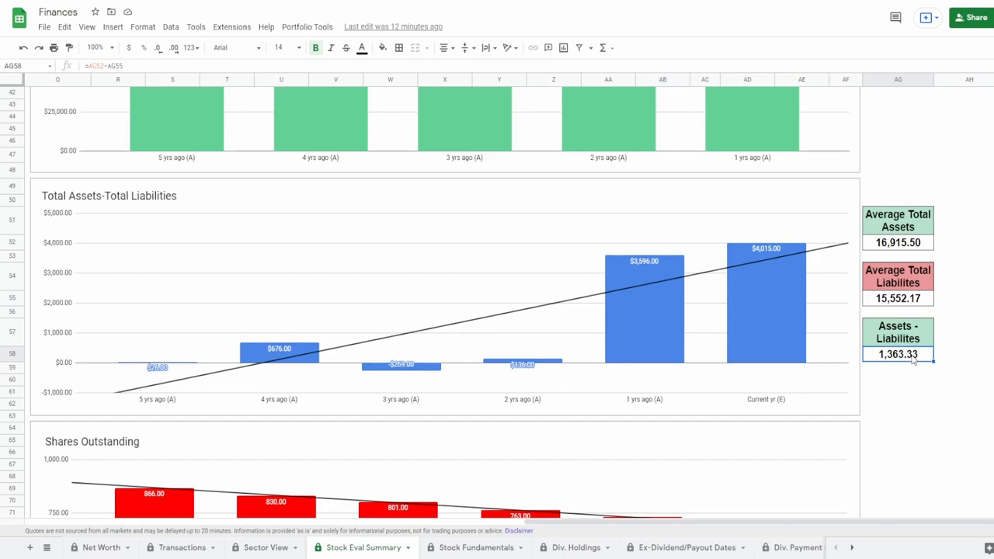
scroll("down", 3)
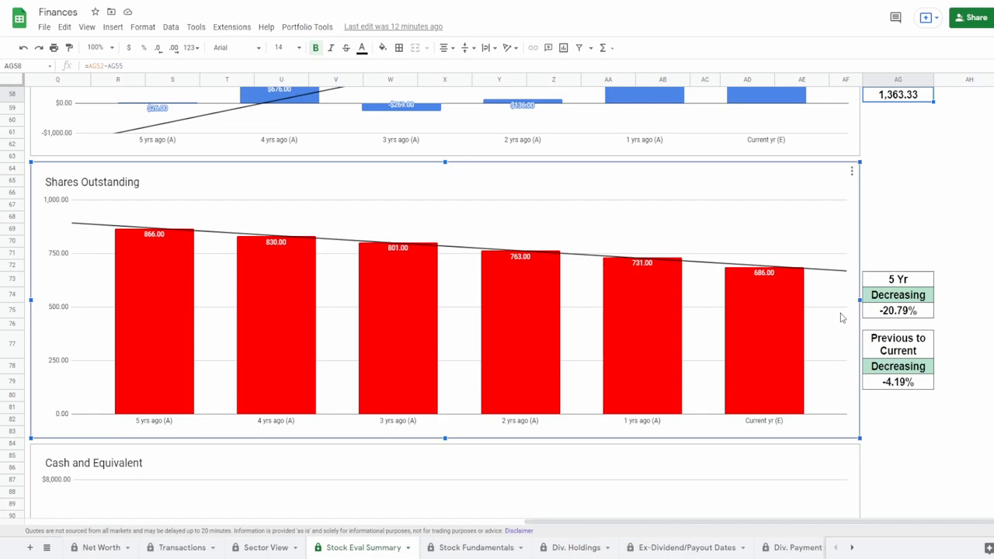
mouse_move(150, 295)
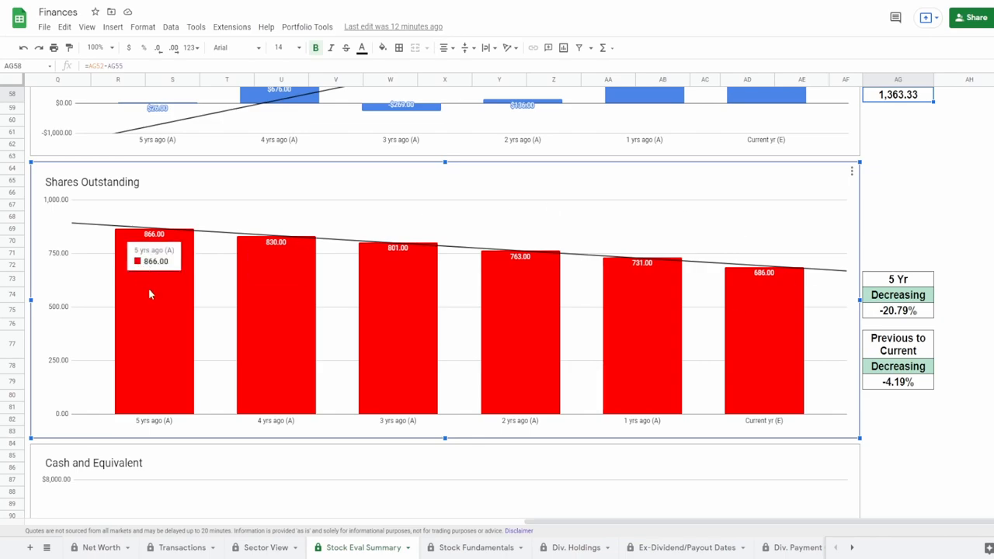
mouse_move(721, 339)
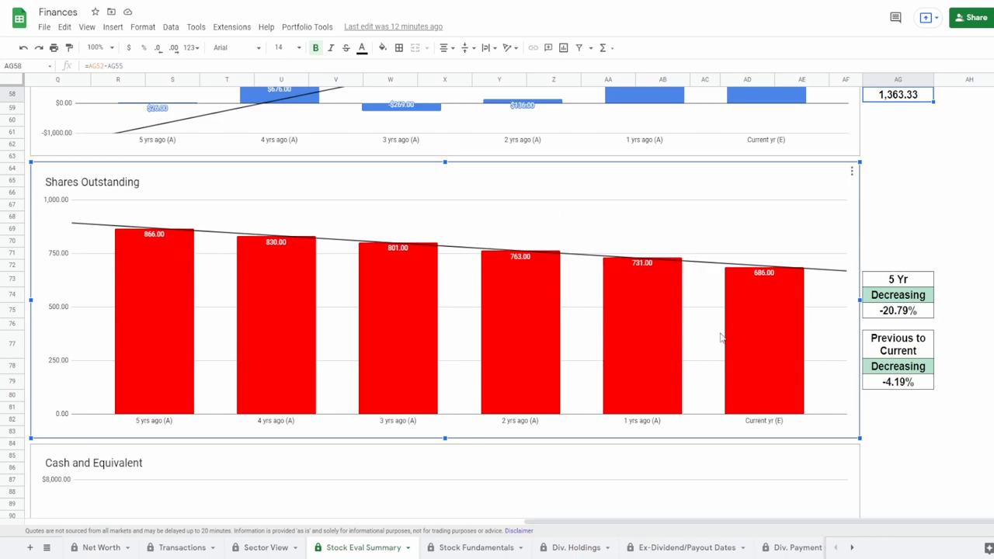
mouse_move(752, 348)
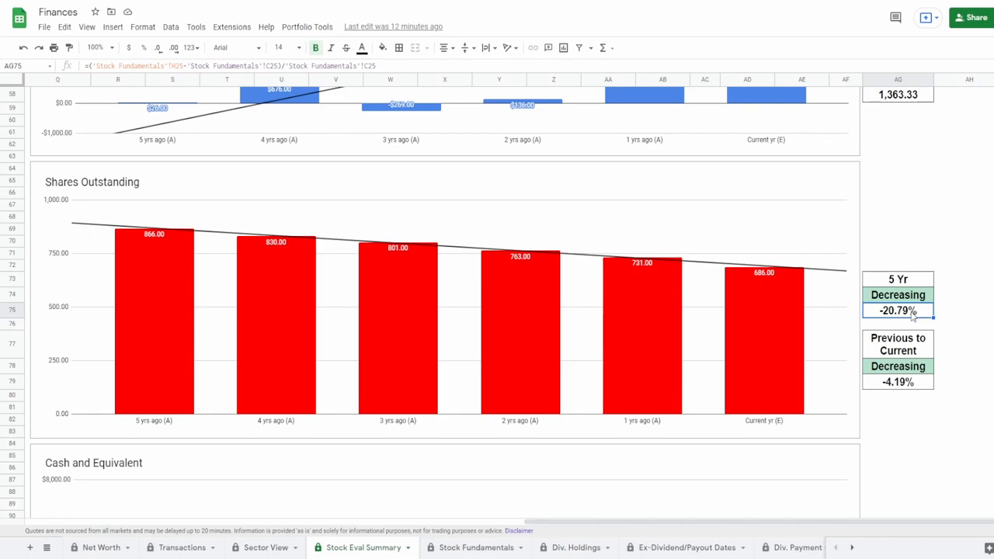
left_click(898, 345)
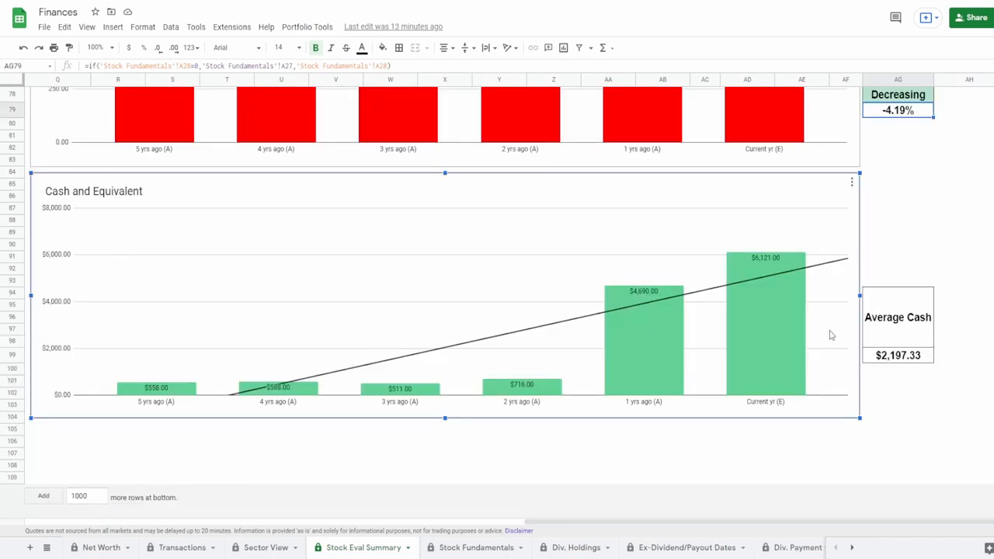
mouse_move(783, 338)
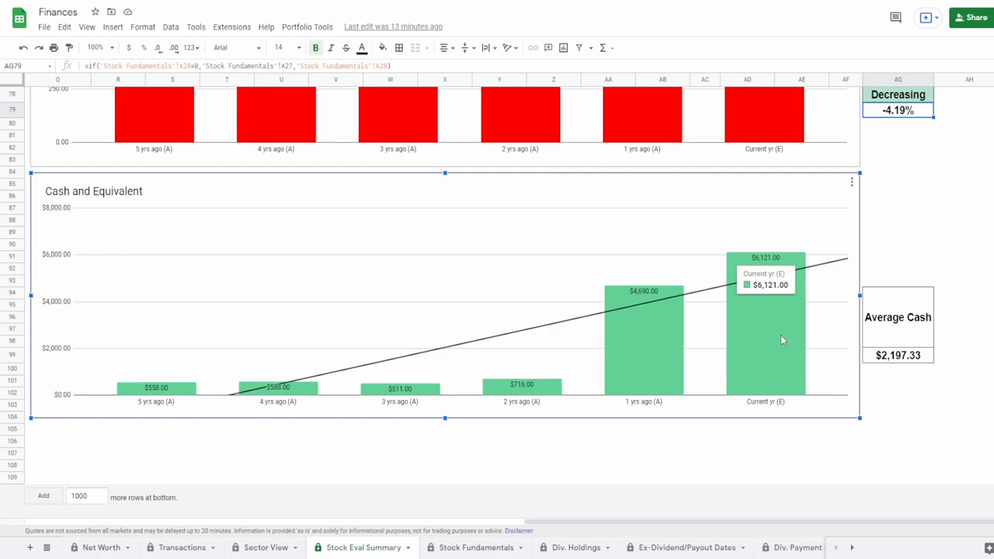
left_click(898, 355)
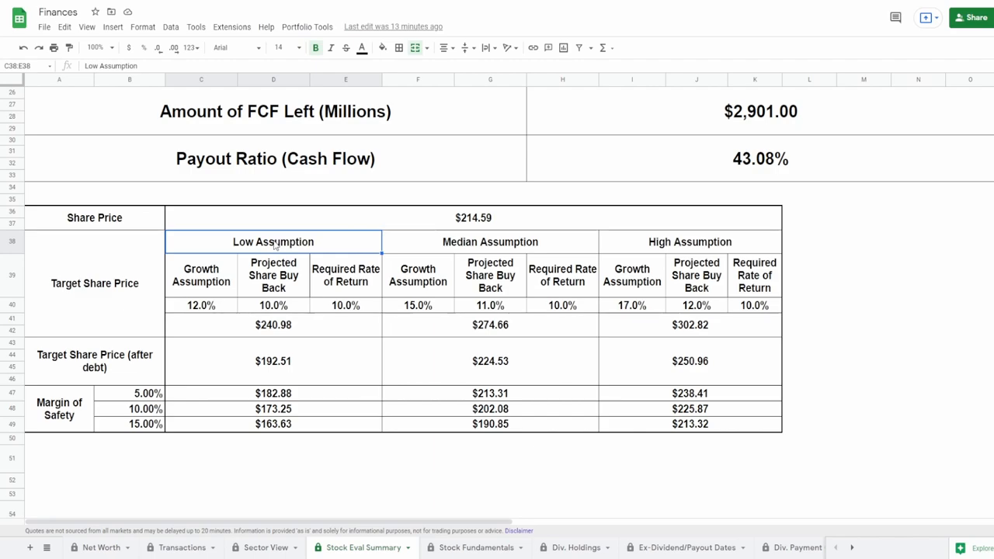
mouse_move(381, 289)
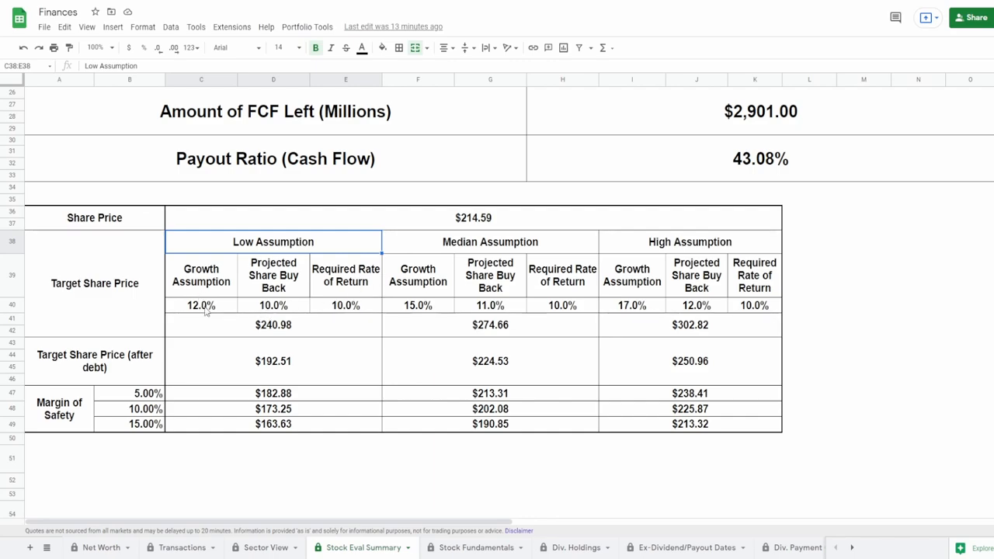
- Review the low and high growth assumptions and the median target share price of $274.66
left_click(202, 276)
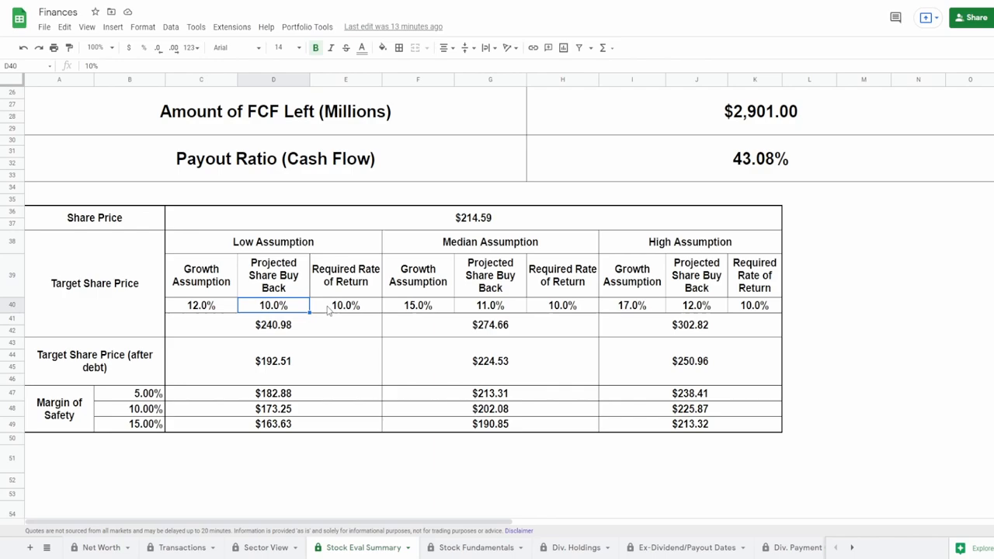
mouse_move(329, 323)
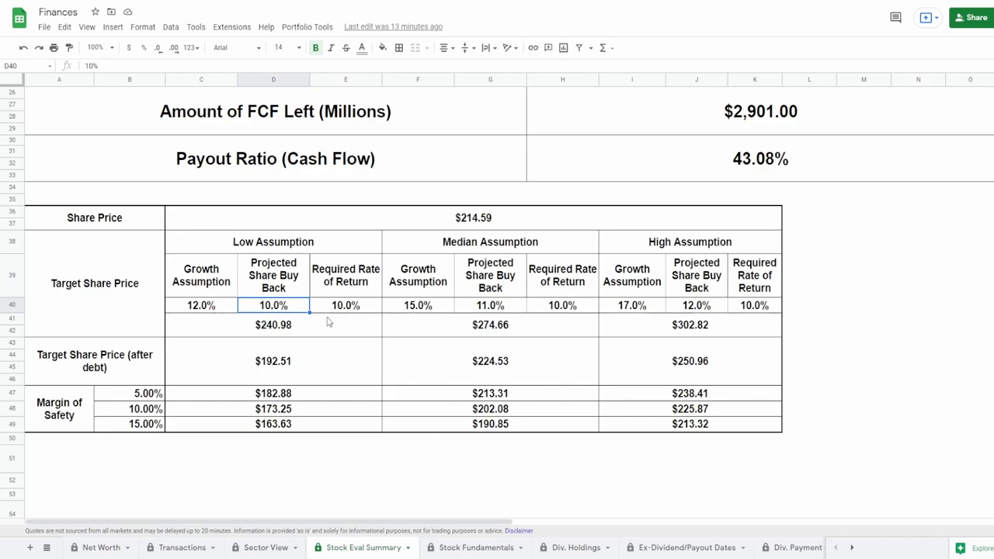
left_click(274, 325)
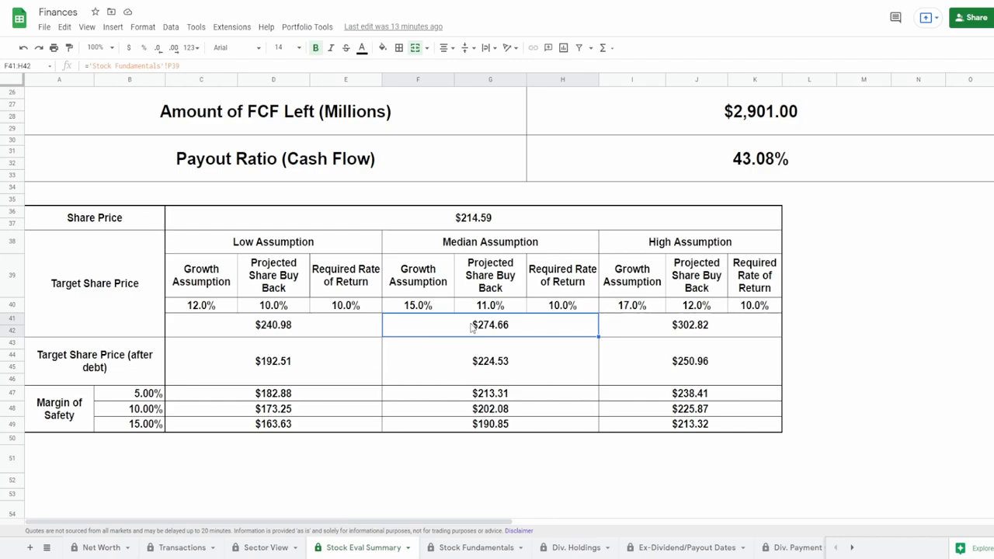
mouse_move(622, 320)
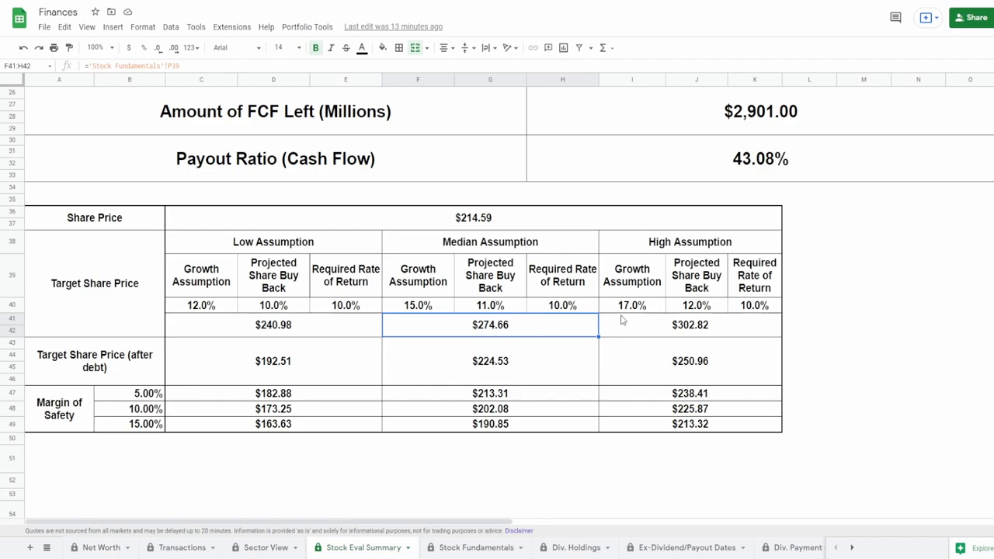
left_click(689, 325)
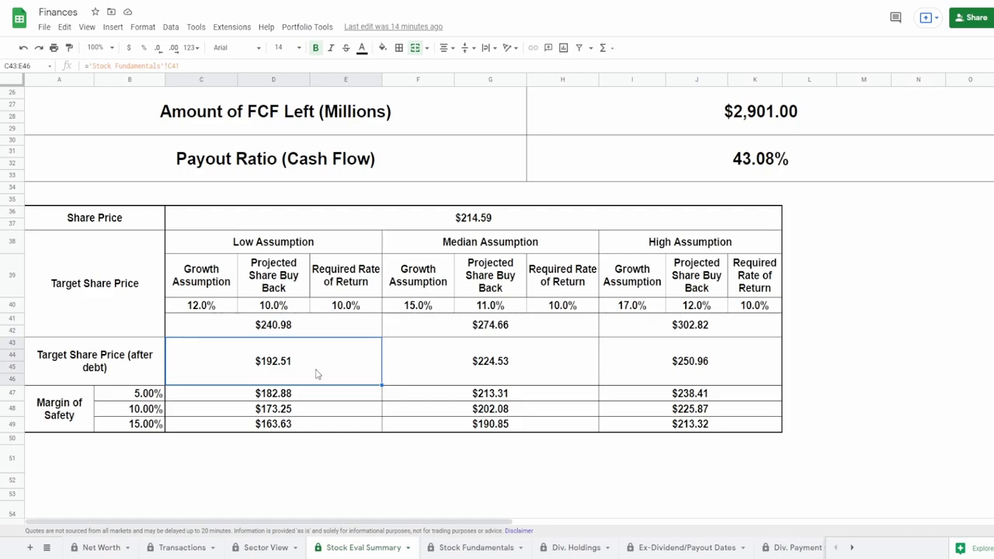
mouse_move(314, 369)
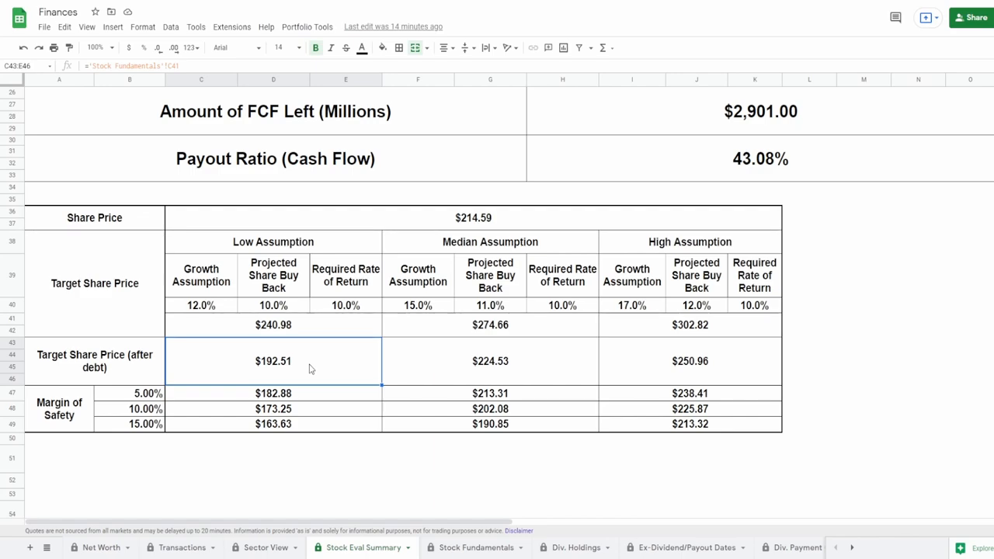
mouse_move(373, 353)
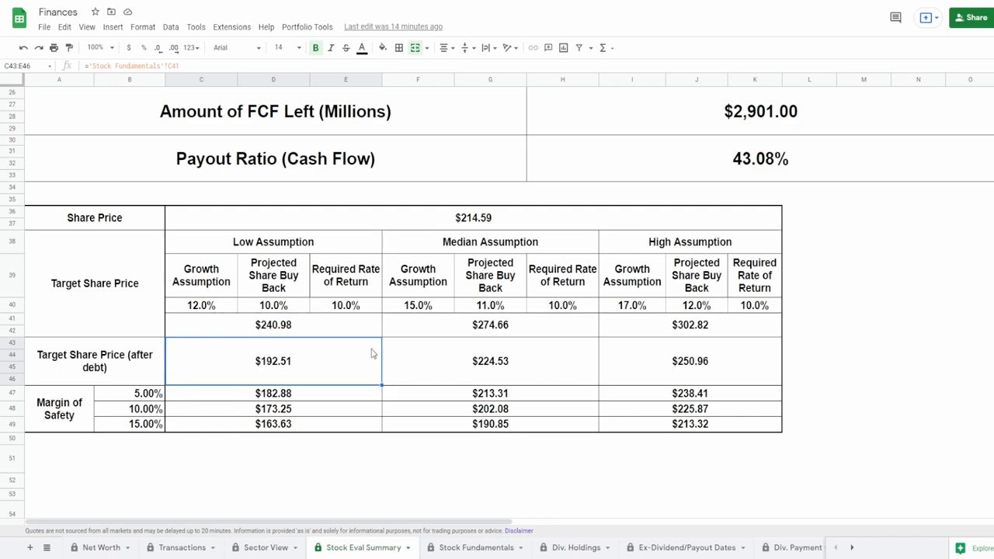
left_click(490, 360)
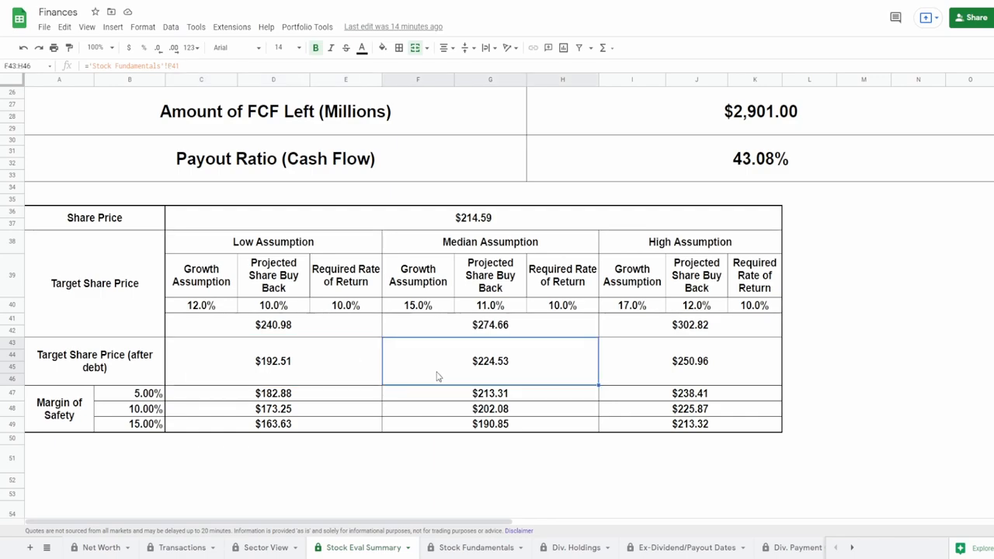
mouse_move(430, 370)
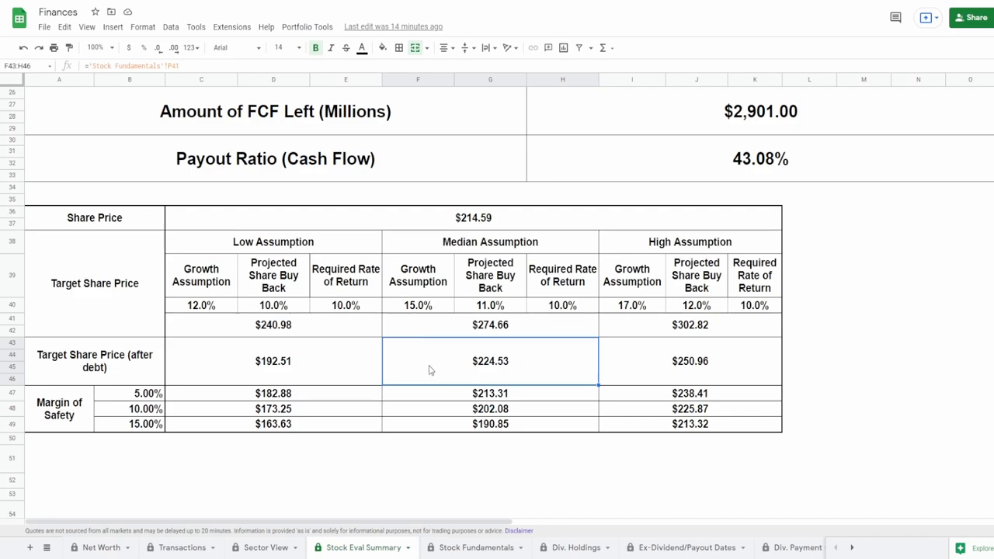
left_click(690, 361)
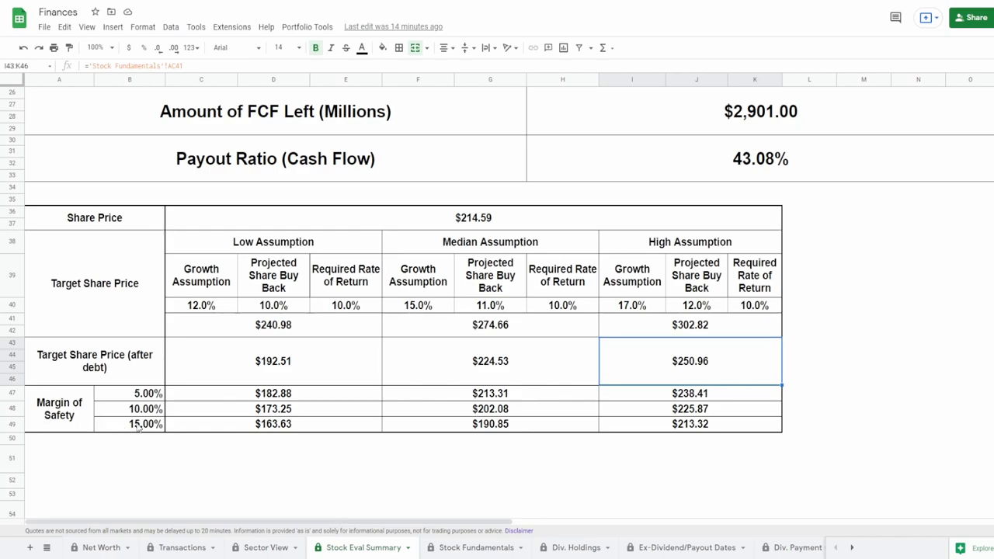
left_click(143, 424)
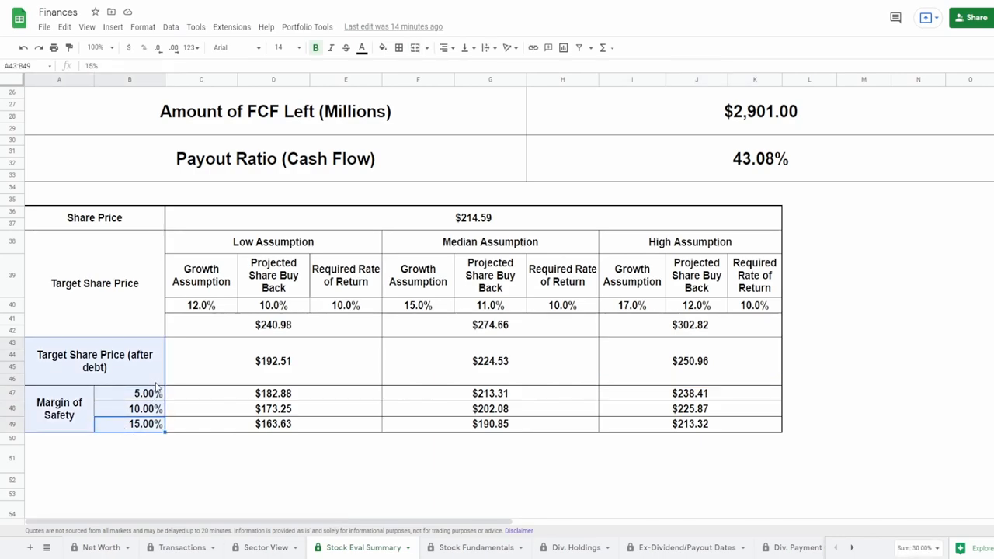
left_click(274, 393)
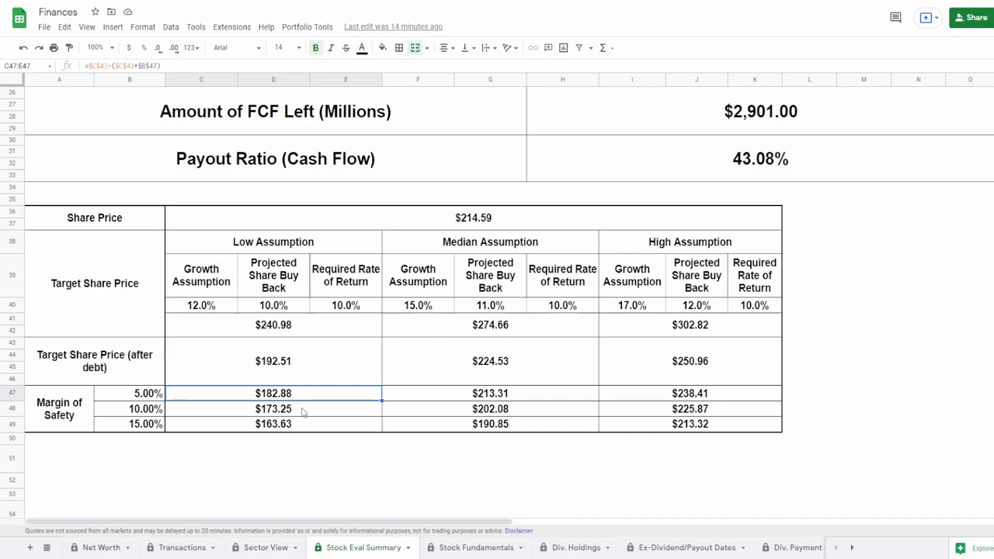
left_click(274, 424)
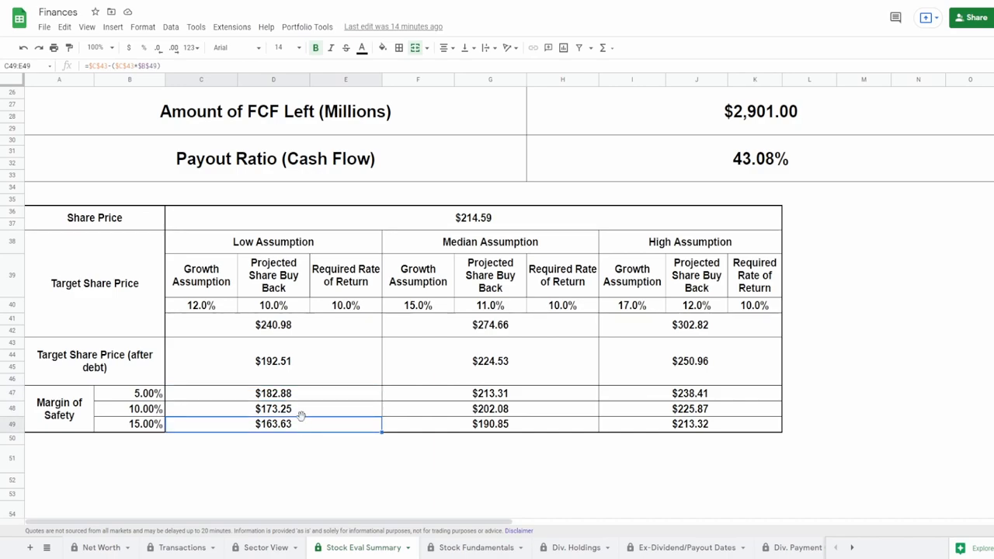
left_click(273, 393)
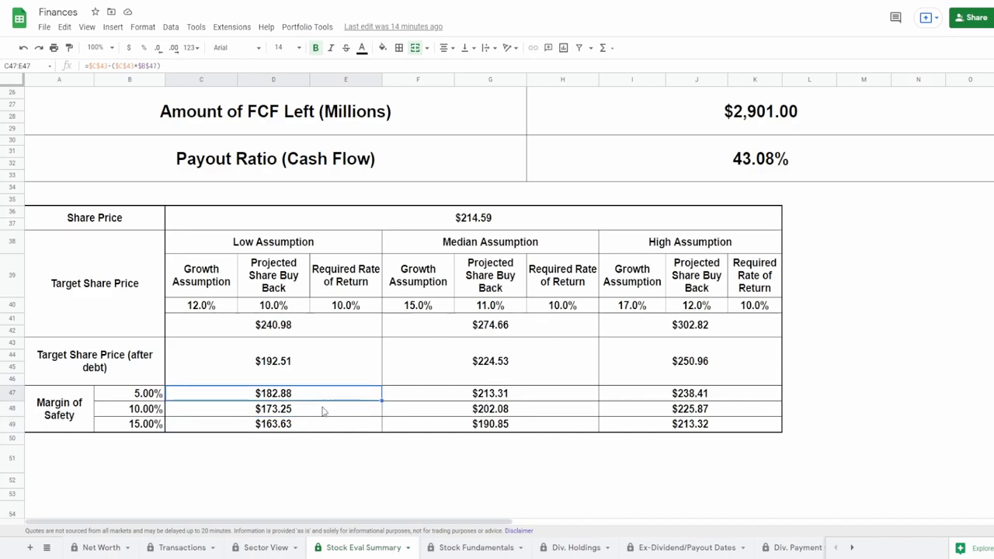
mouse_move(475, 447)
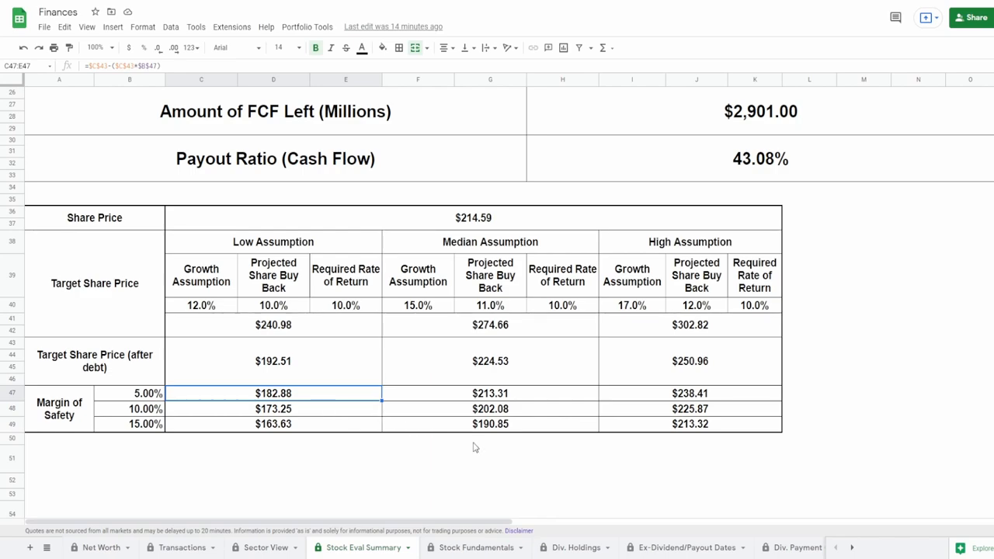
left_click(491, 424)
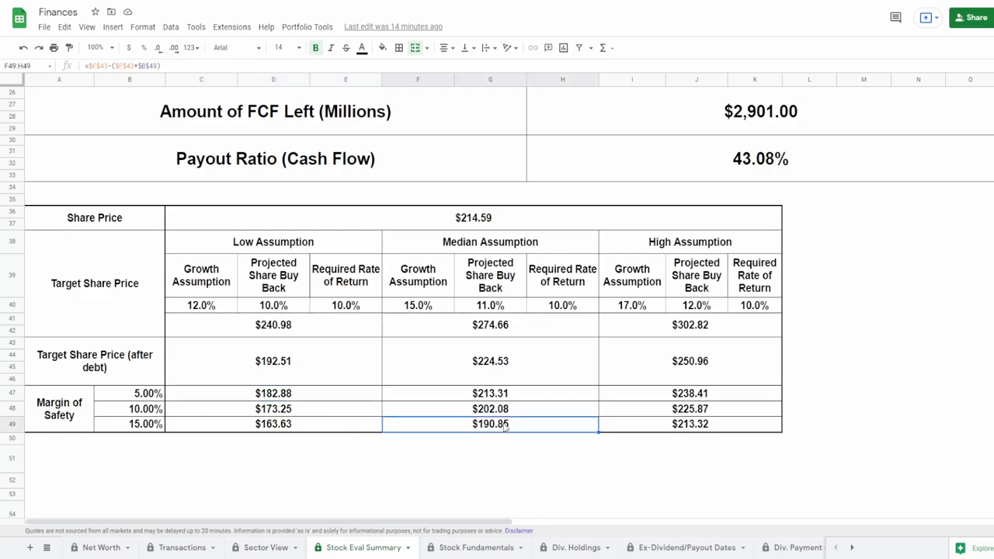
left_click(488, 393)
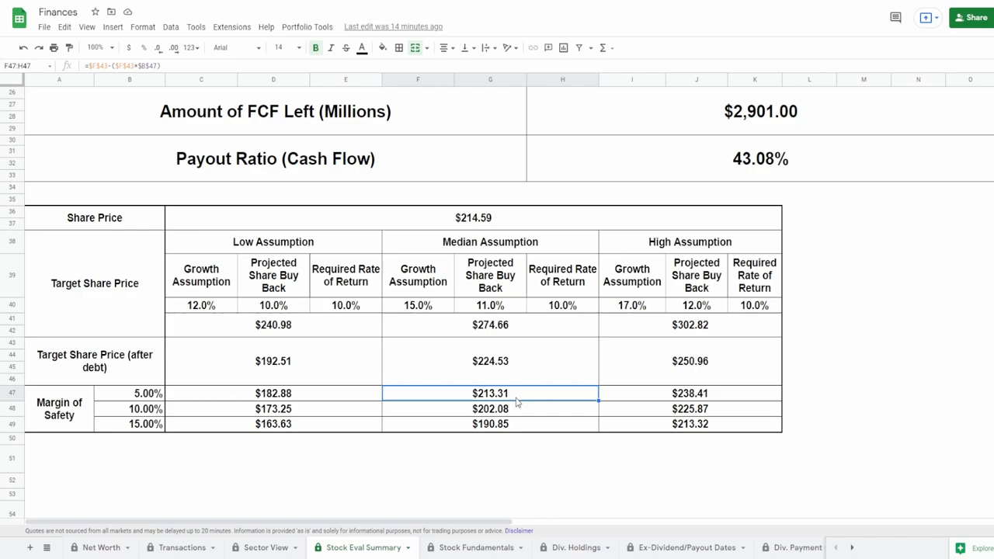
left_click(690, 424)
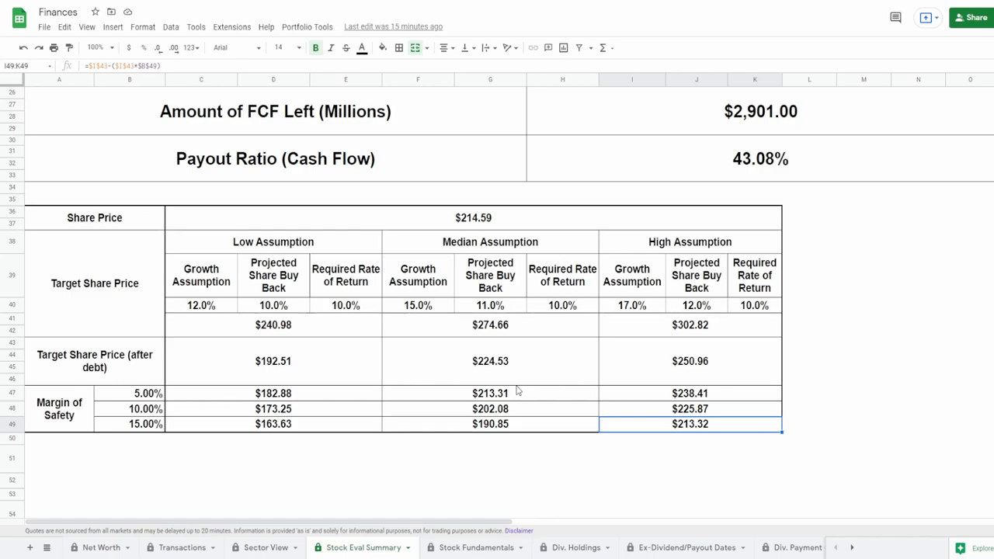
mouse_move(435, 358)
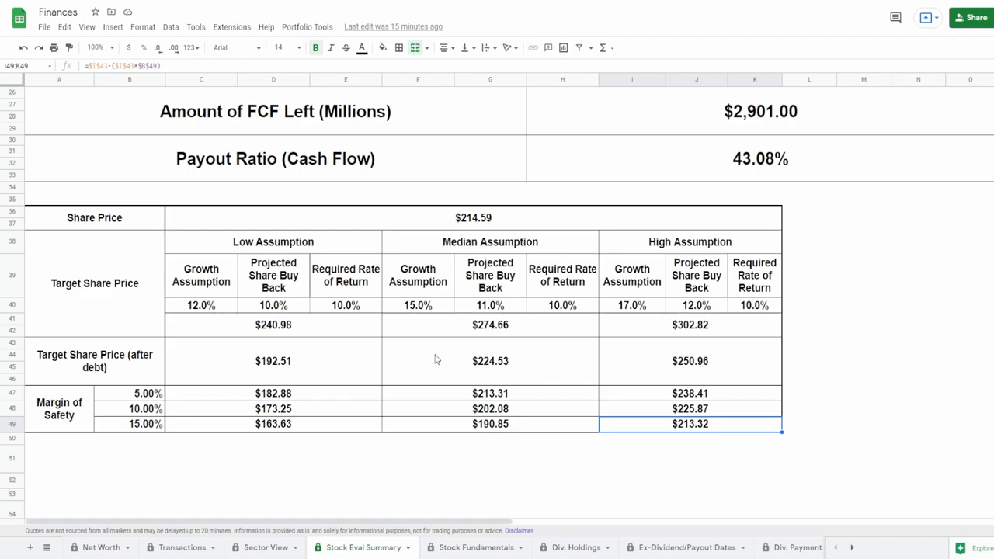
mouse_move(454, 283)
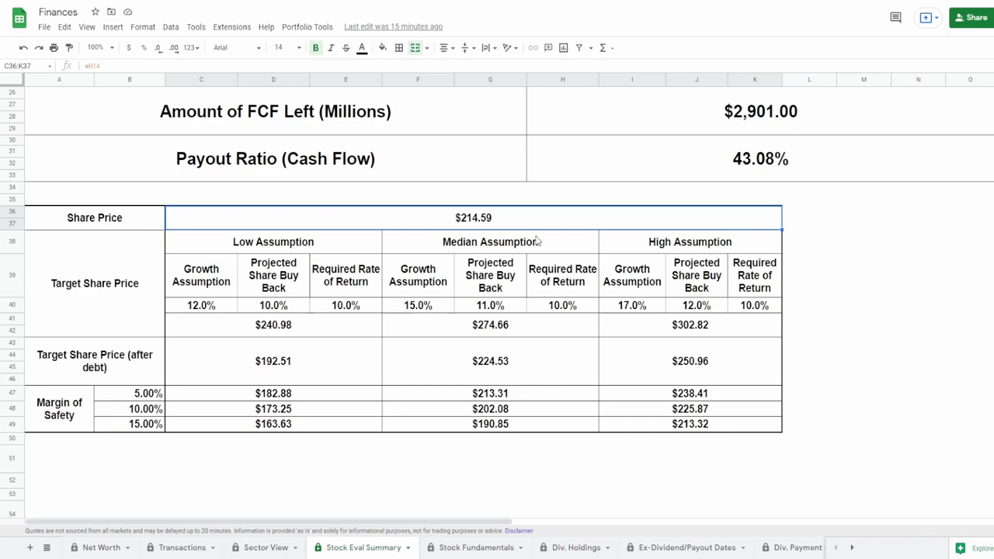
mouse_move(538, 393)
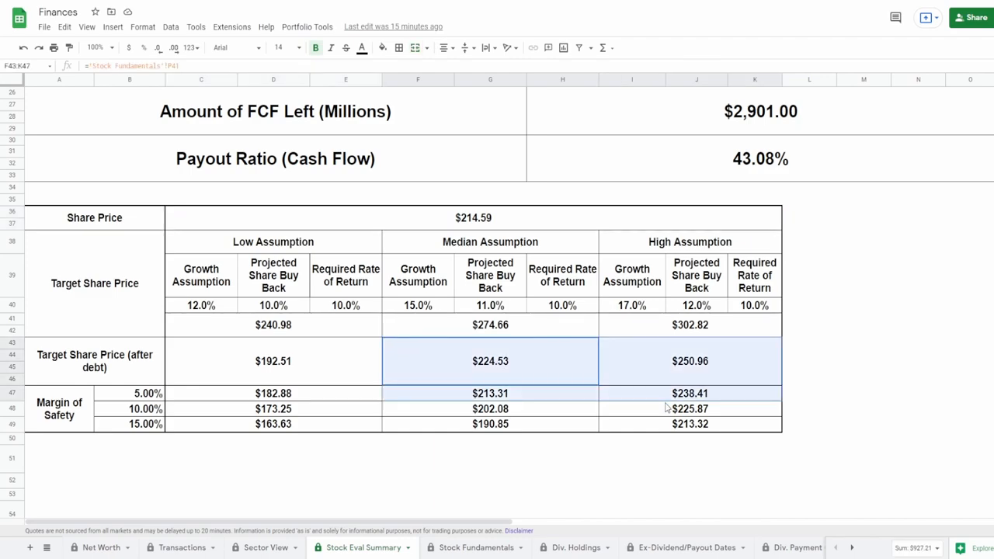
left_click(690, 409)
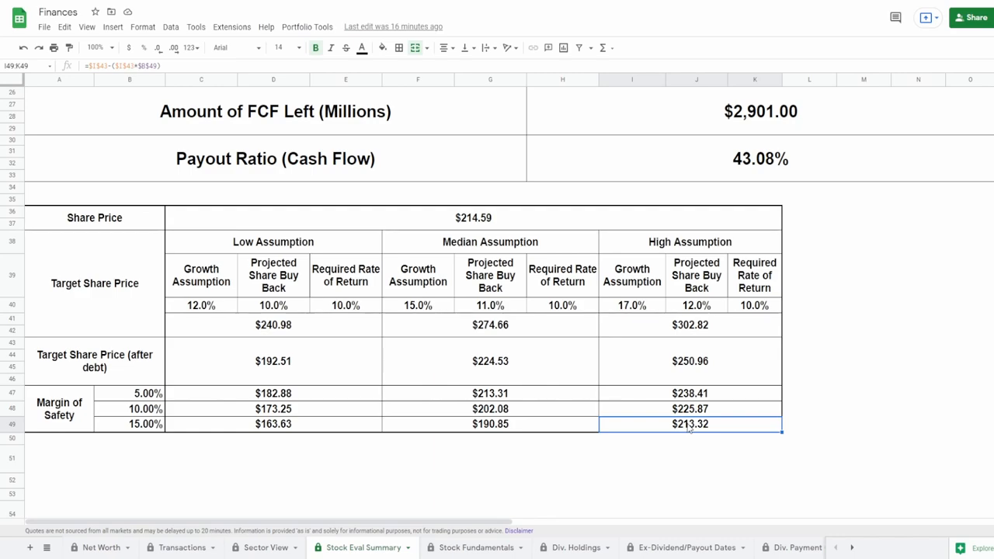
mouse_move(660, 321)
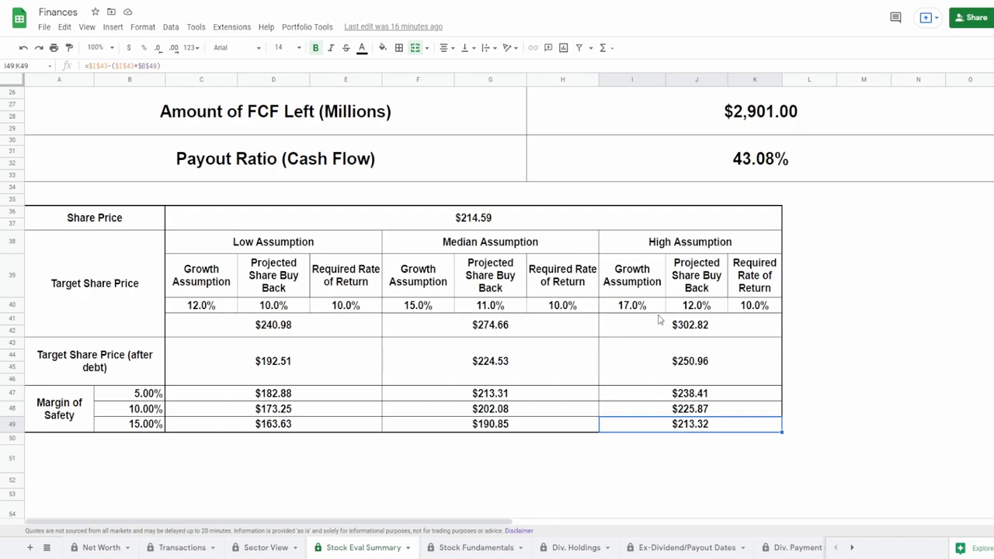
left_click(630, 304)
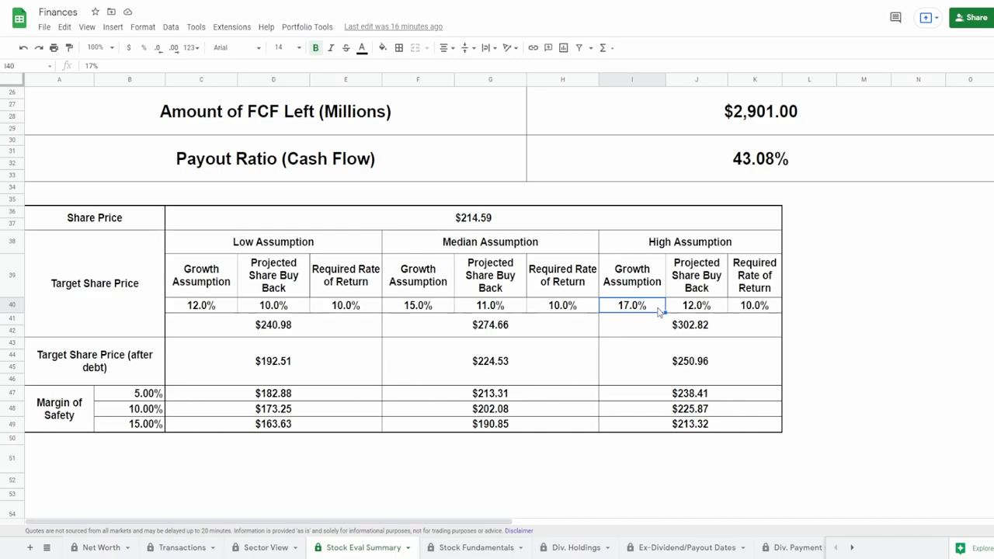
left_click(696, 305)
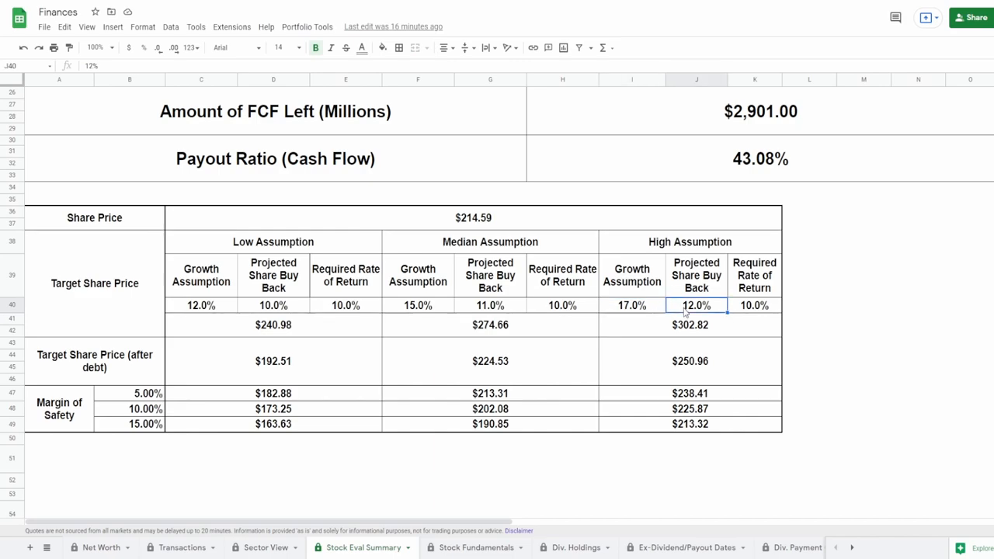
left_click(689, 424)
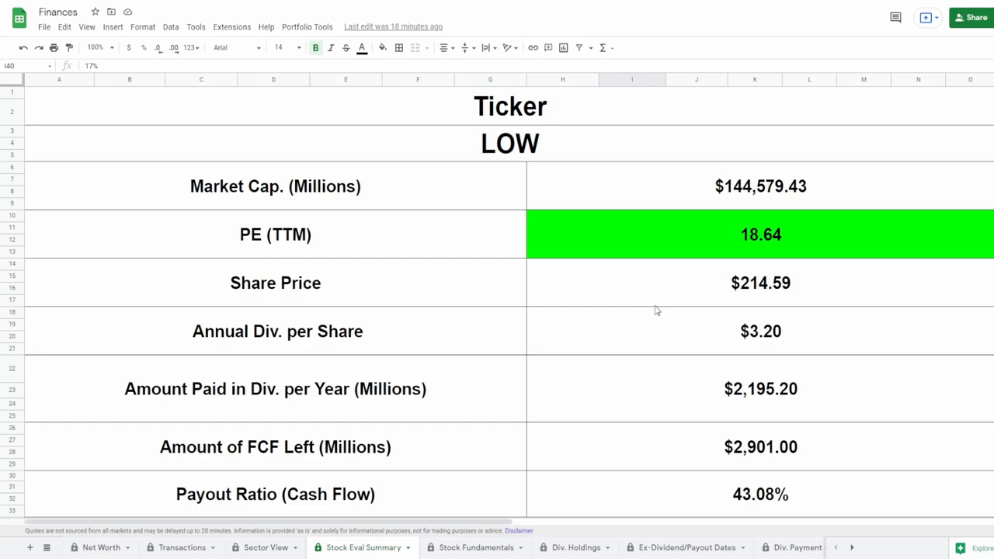
mouse_move(634, 302)
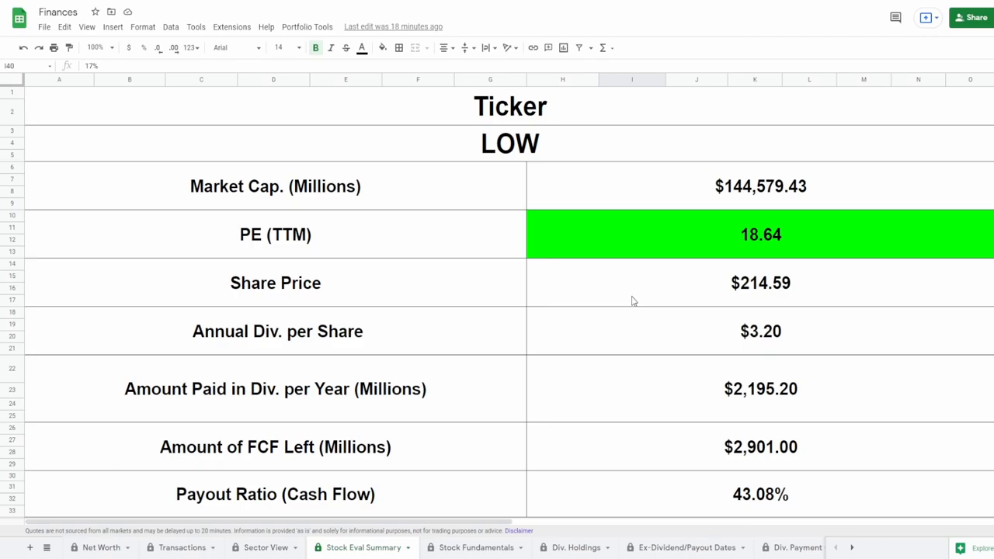